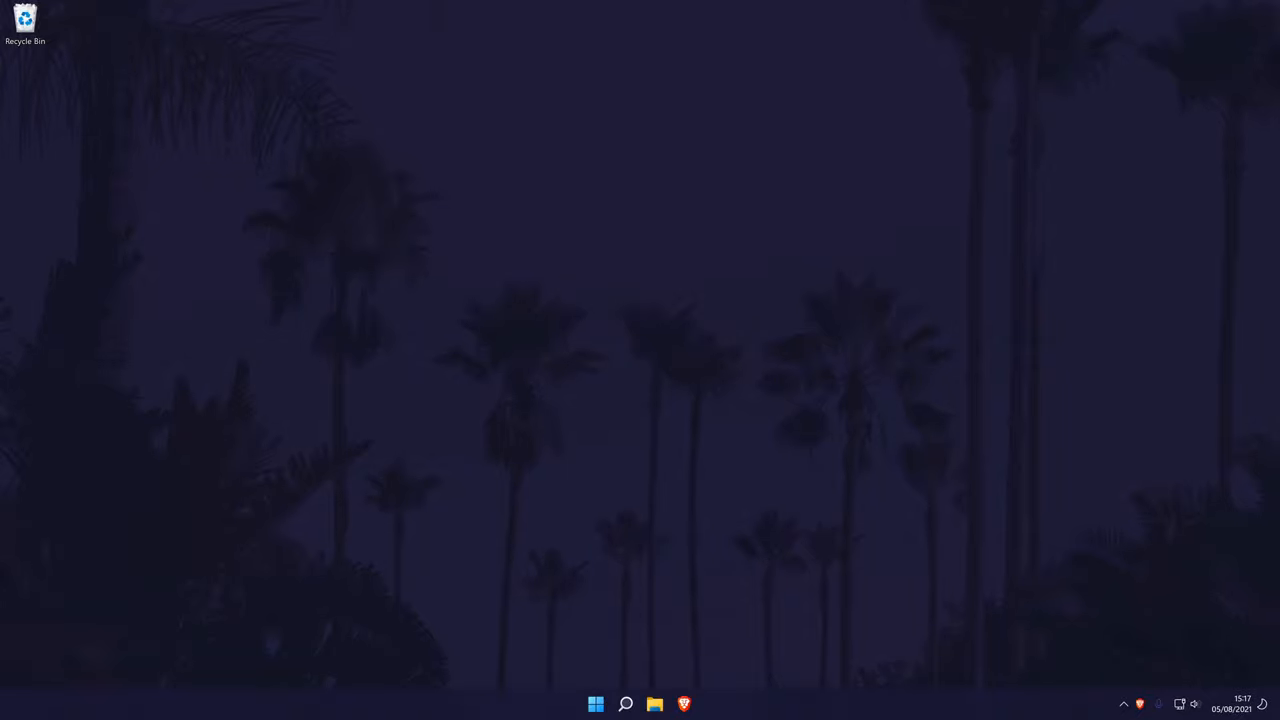
- Open Control Panel from Start search and go to the Hardware and Sound category
left_click(625, 704)
type("control")
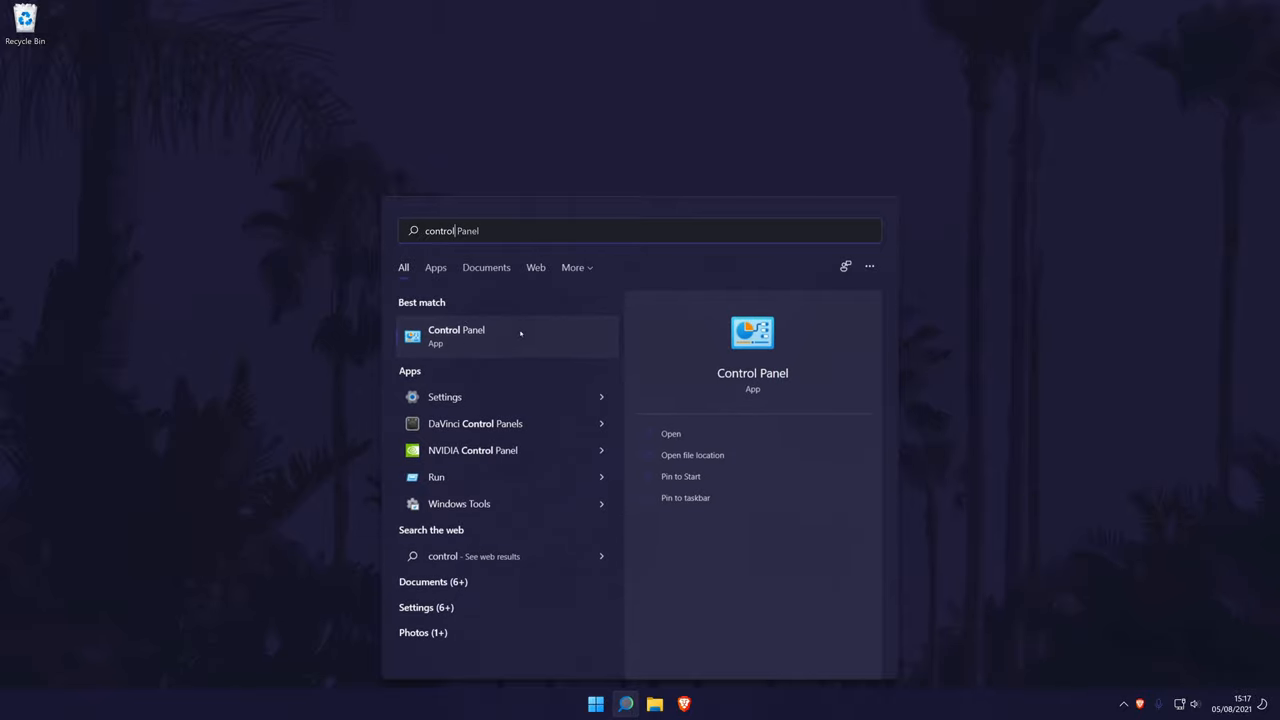
left_click(456, 336)
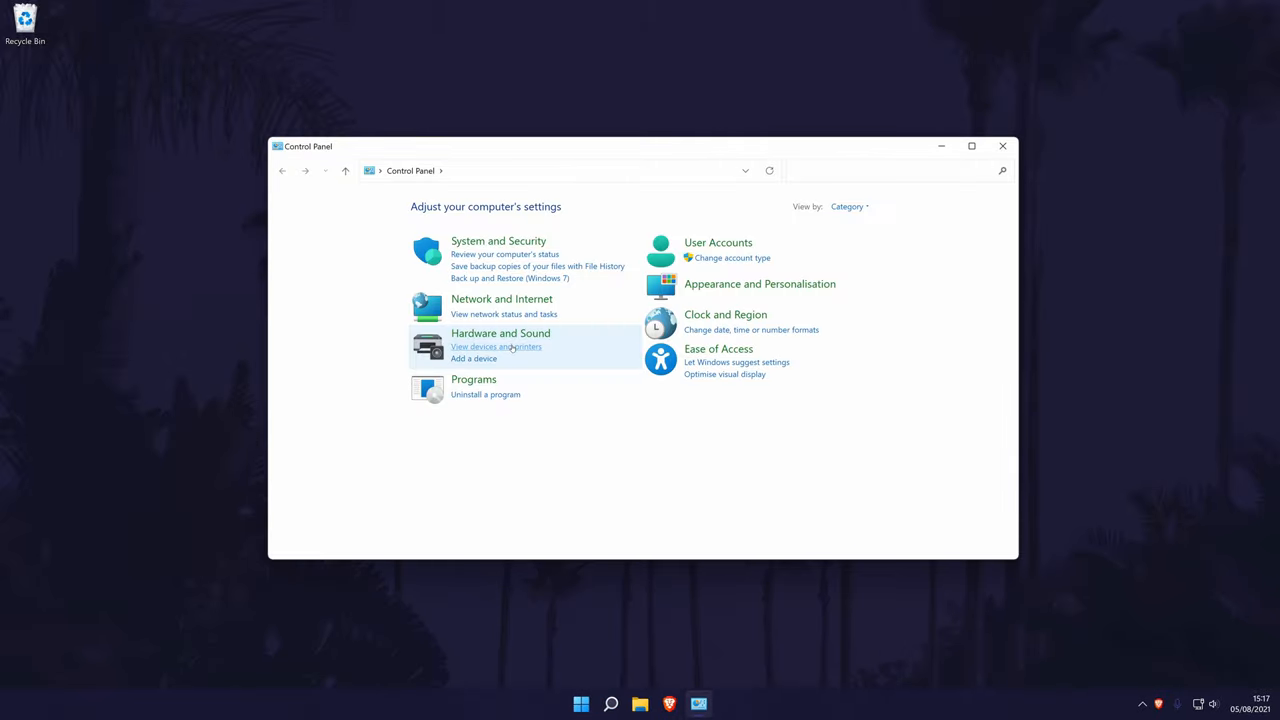
mouse_move(500, 333)
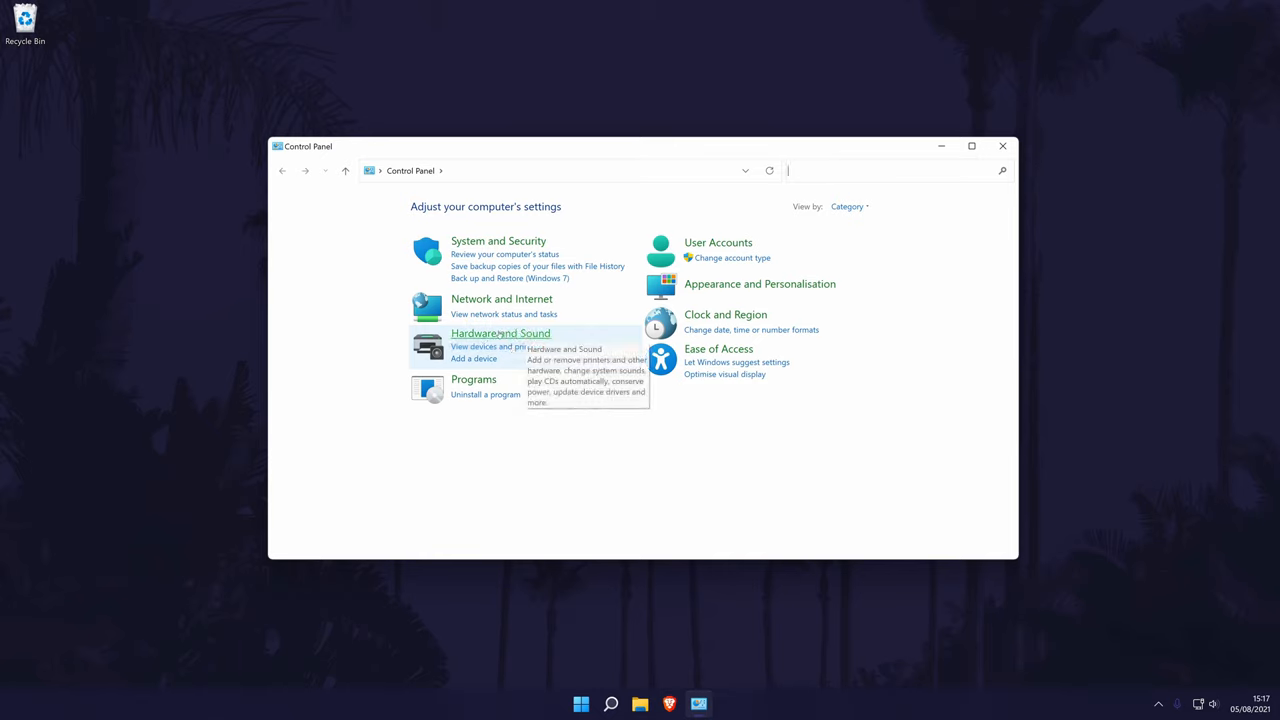
left_click(500, 333)
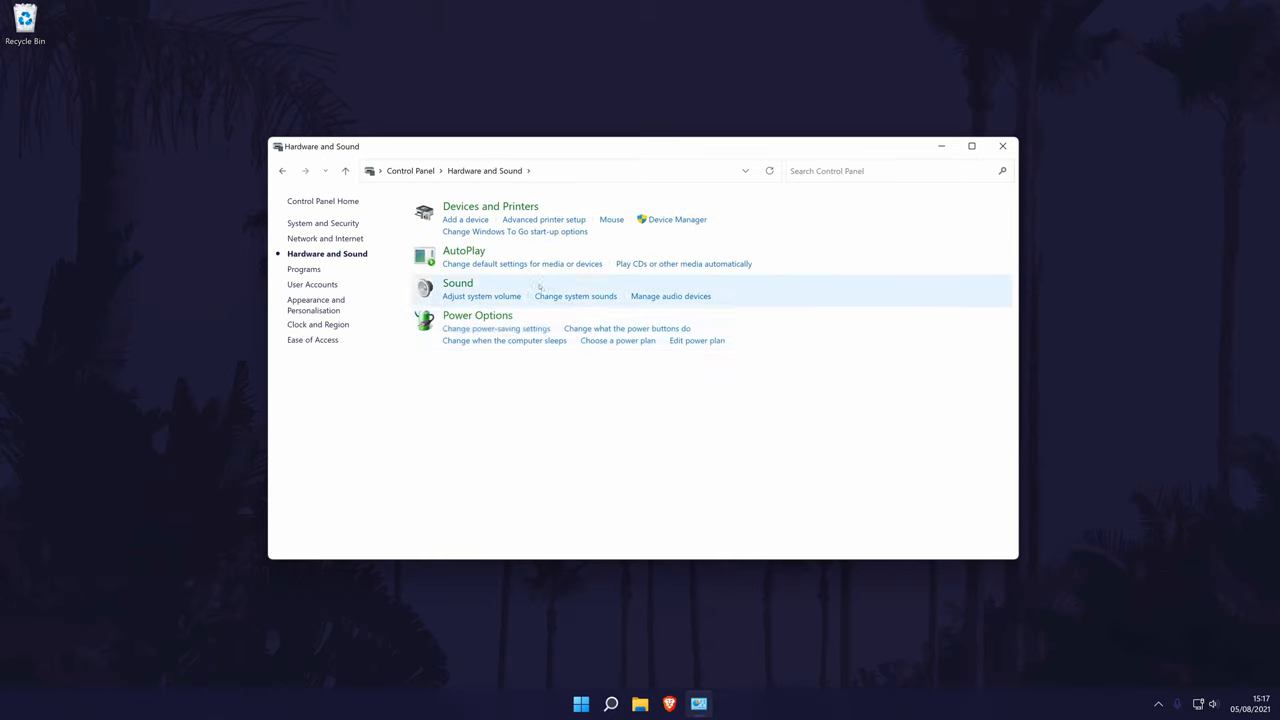
mouse_move(457, 283)
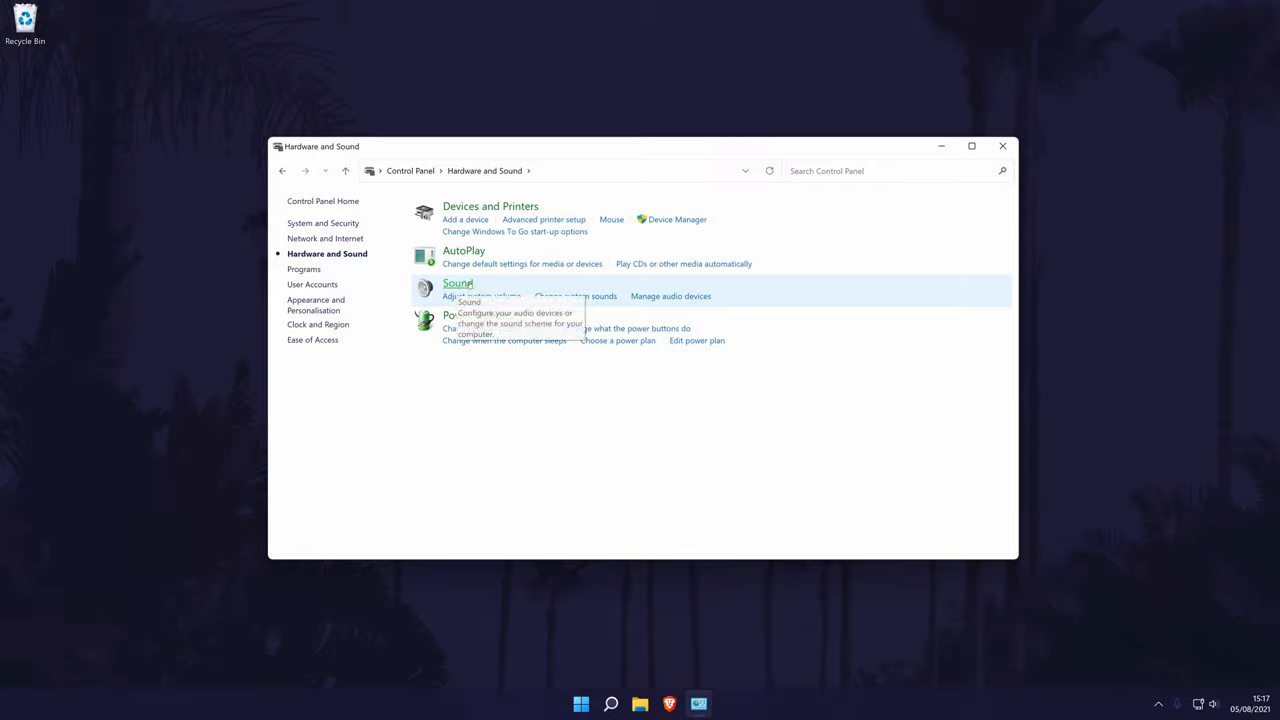
- In the Recording device's Microphone Levels, set the level to 100 and Microphone Boost to +10 dB
left_click(457, 283)
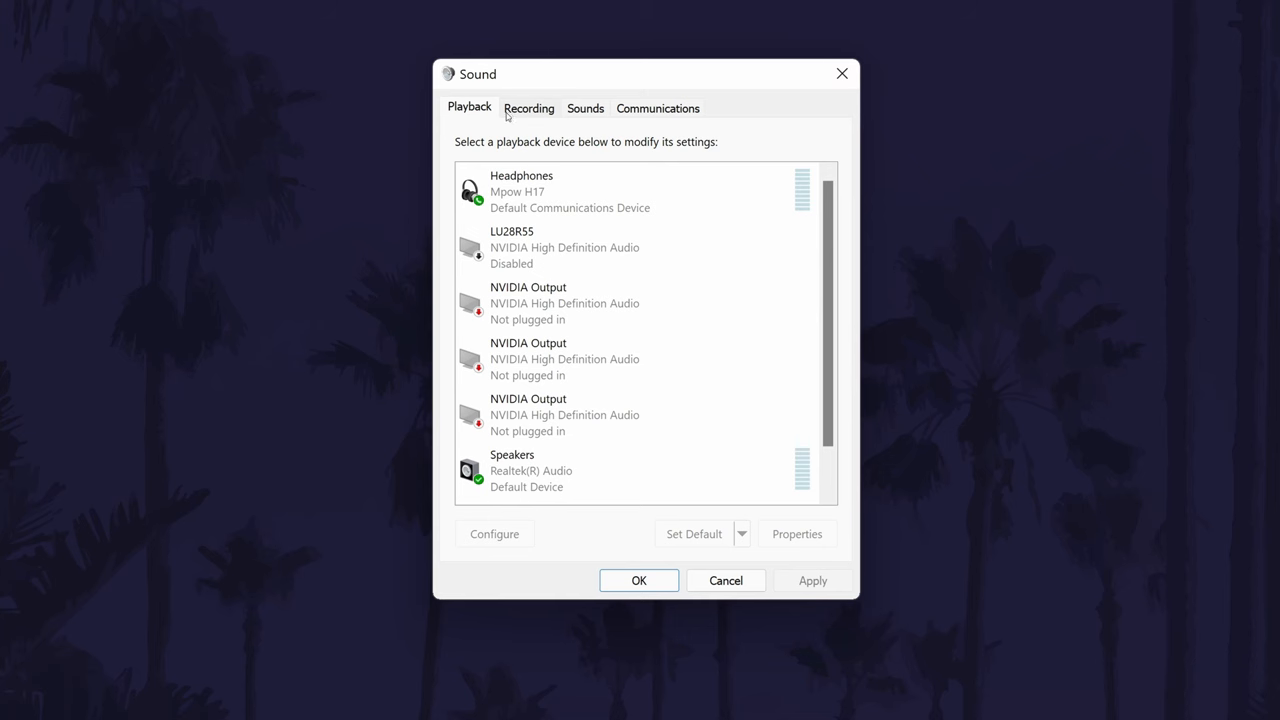
mouse_move(535, 115)
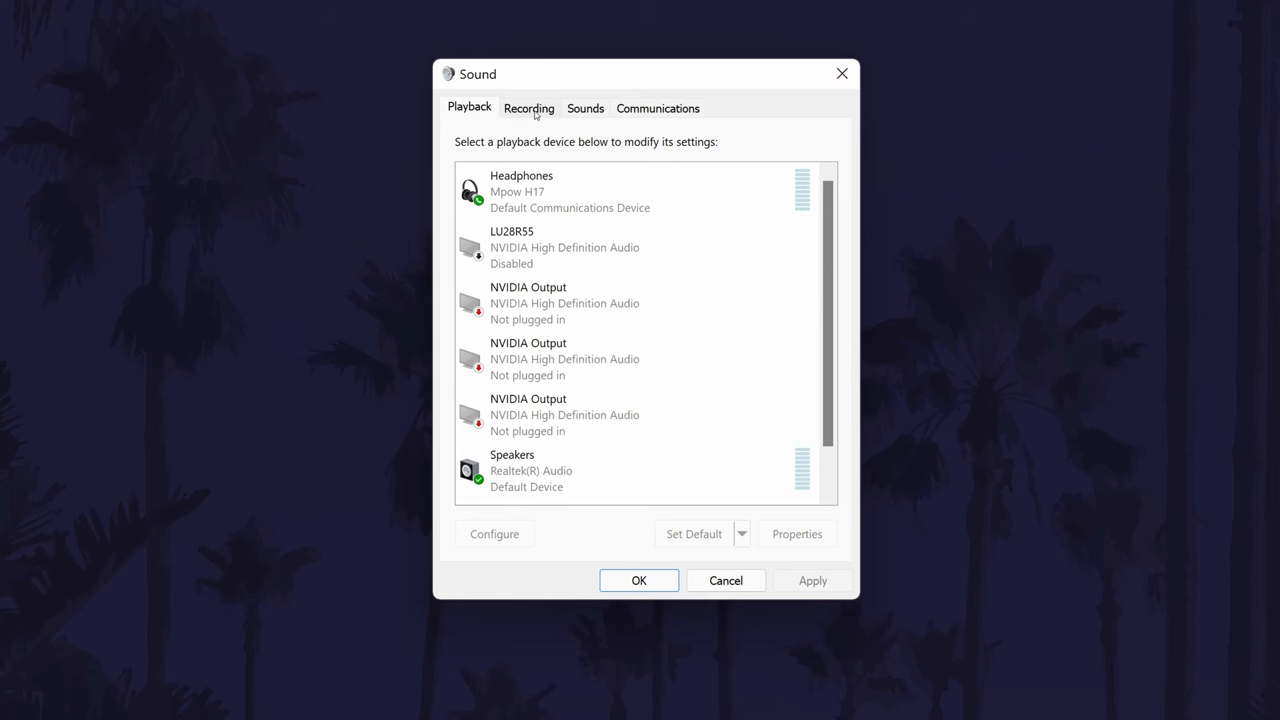
left_click(529, 108)
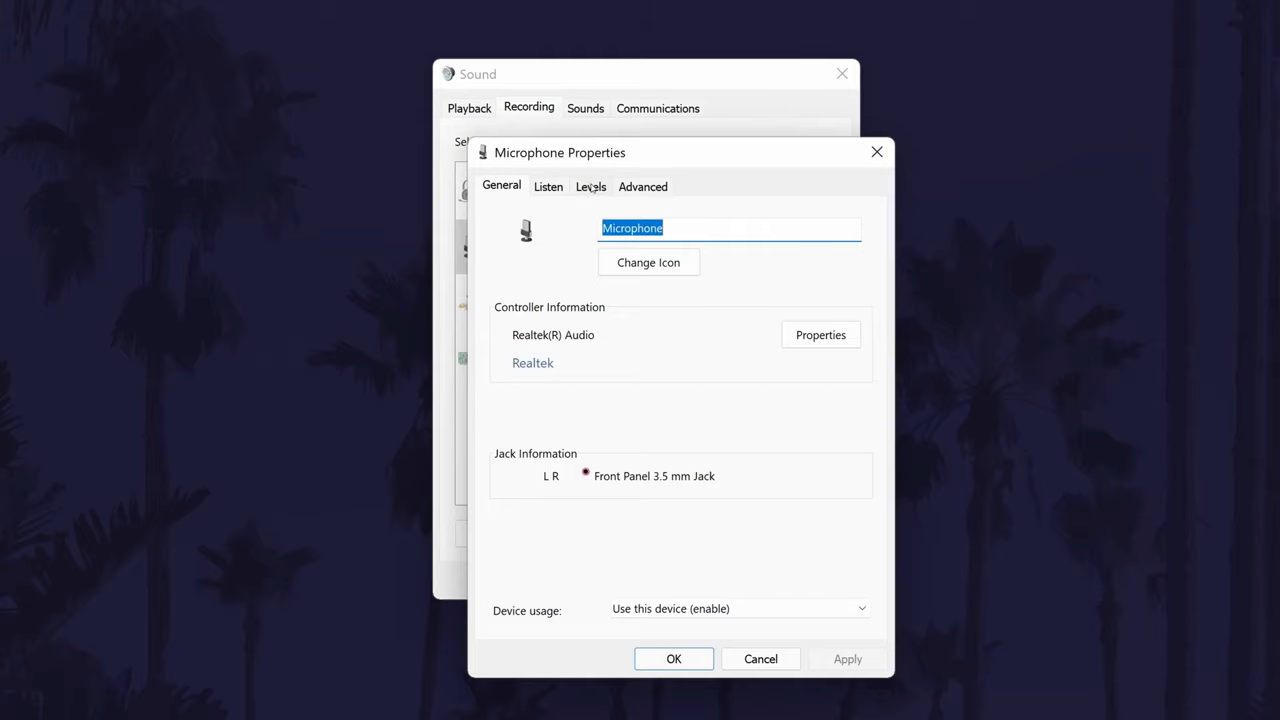
left_click(590, 186)
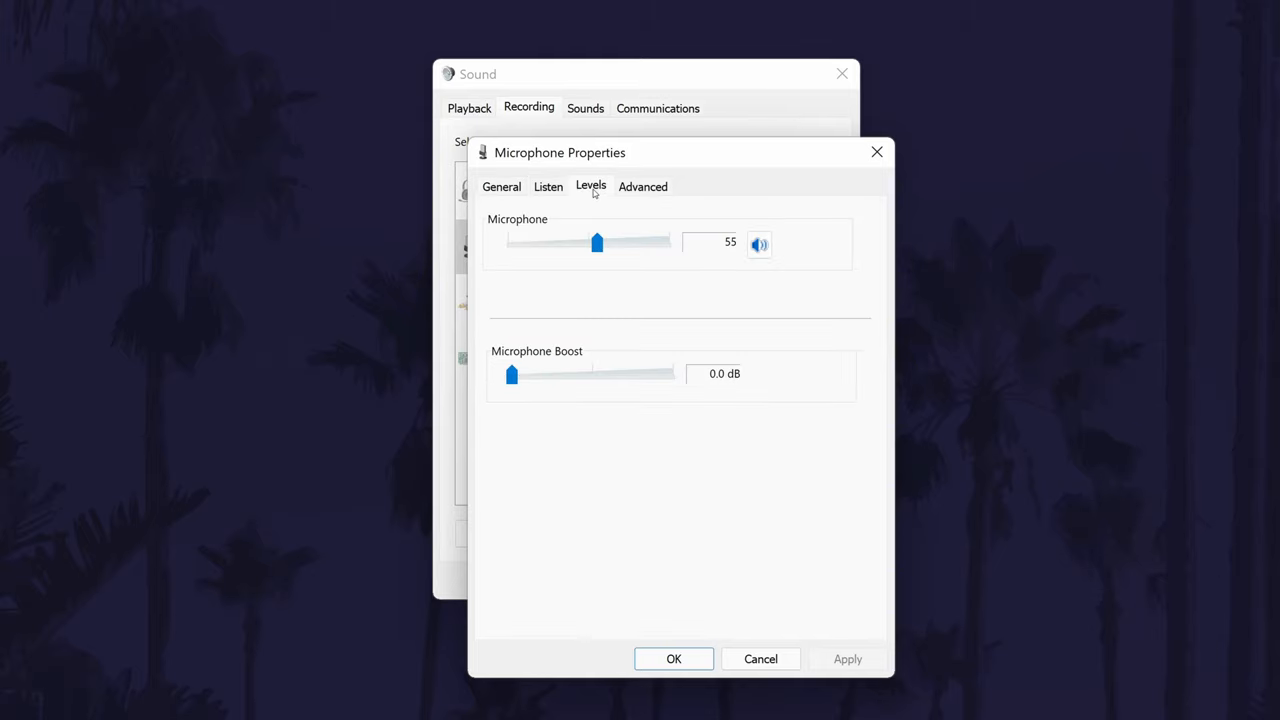
mouse_move(776, 286)
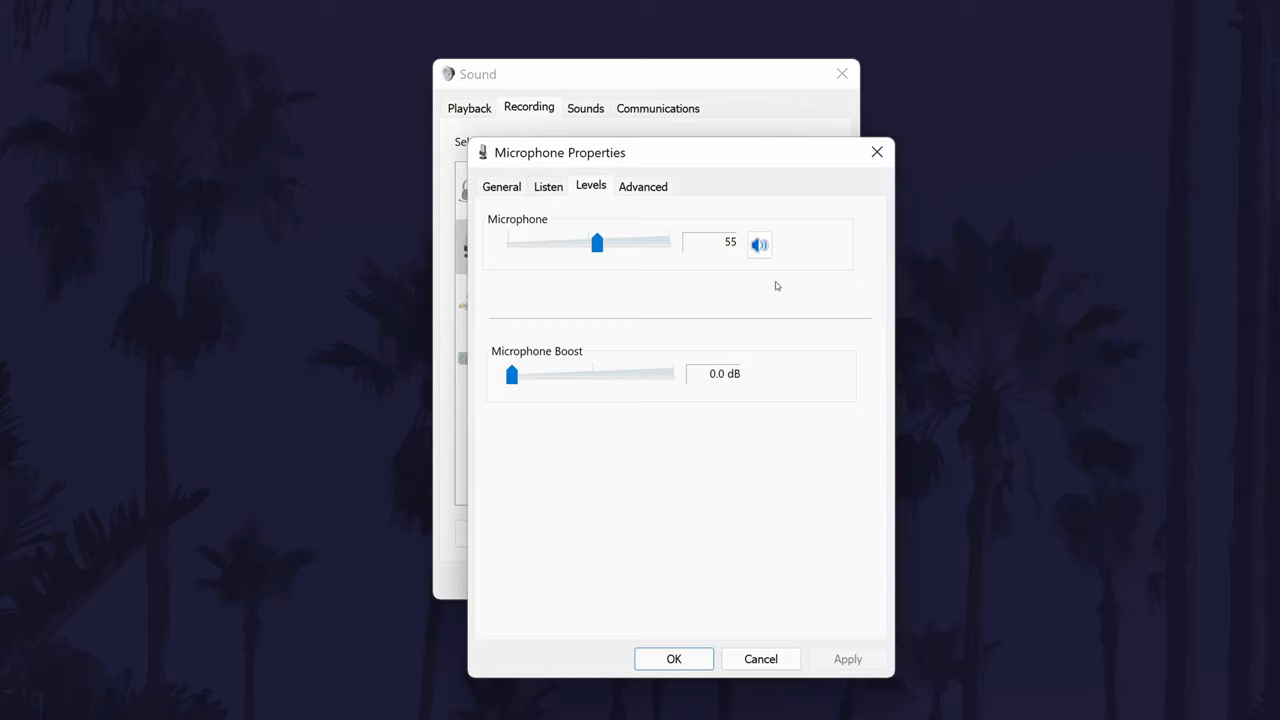
mouse_move(903, 277)
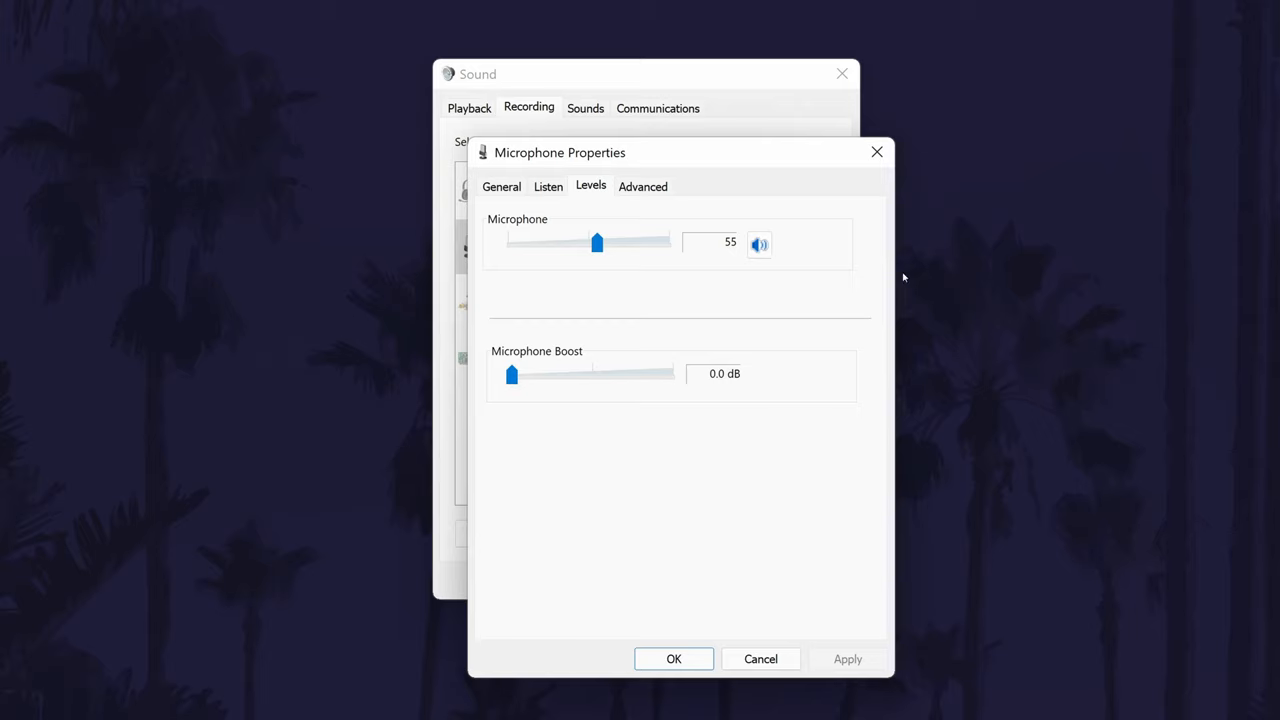
left_click_drag(597, 242, 670, 242)
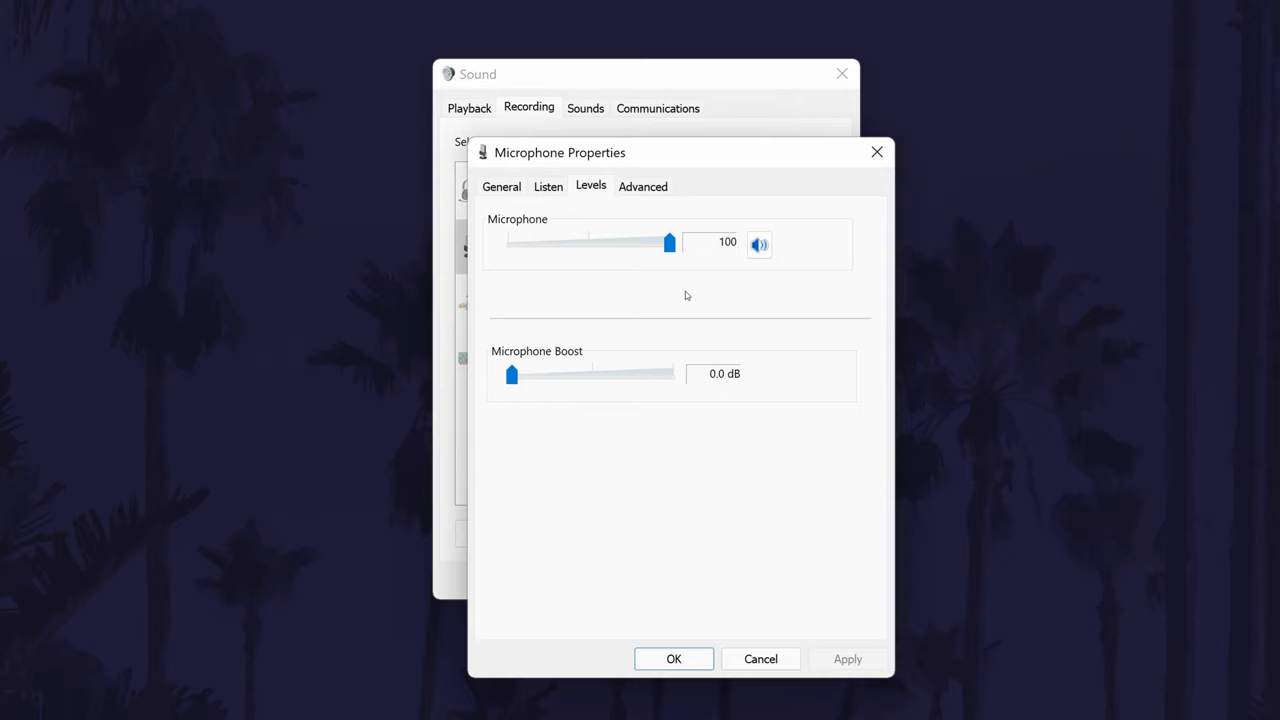
left_click_drag(511, 373, 619, 373)
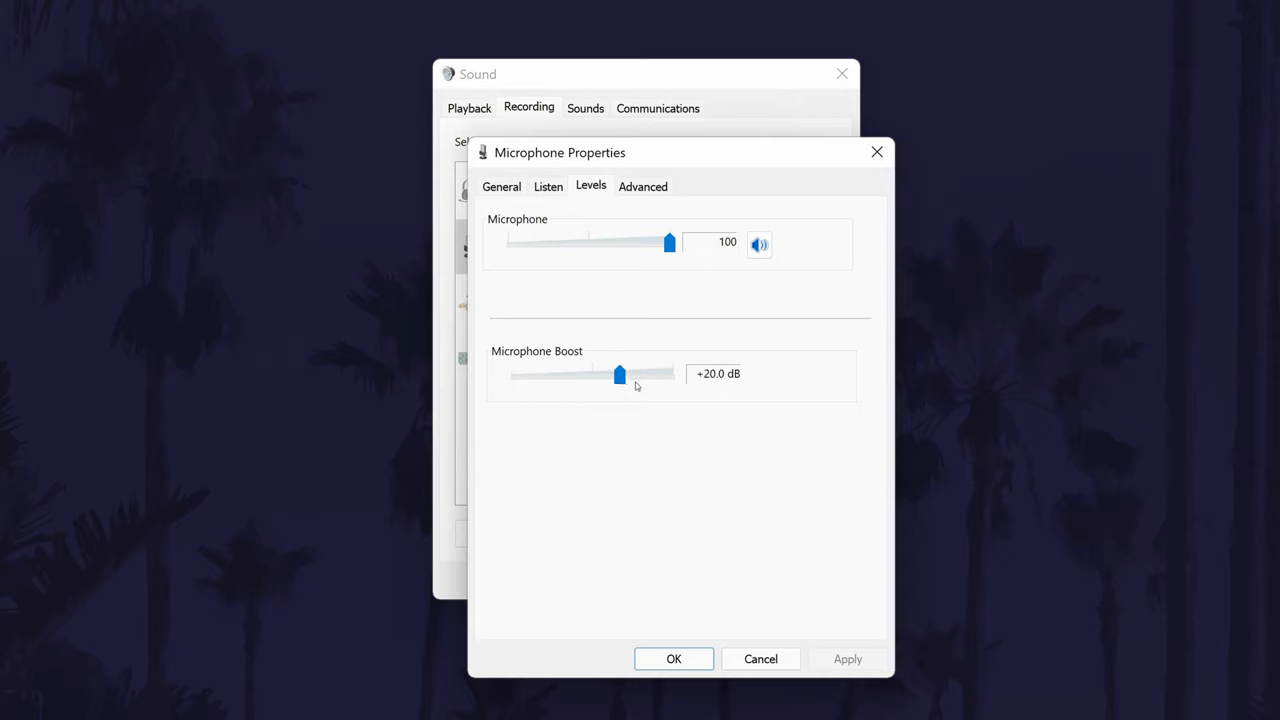
left_click_drag(619, 373, 673, 373)
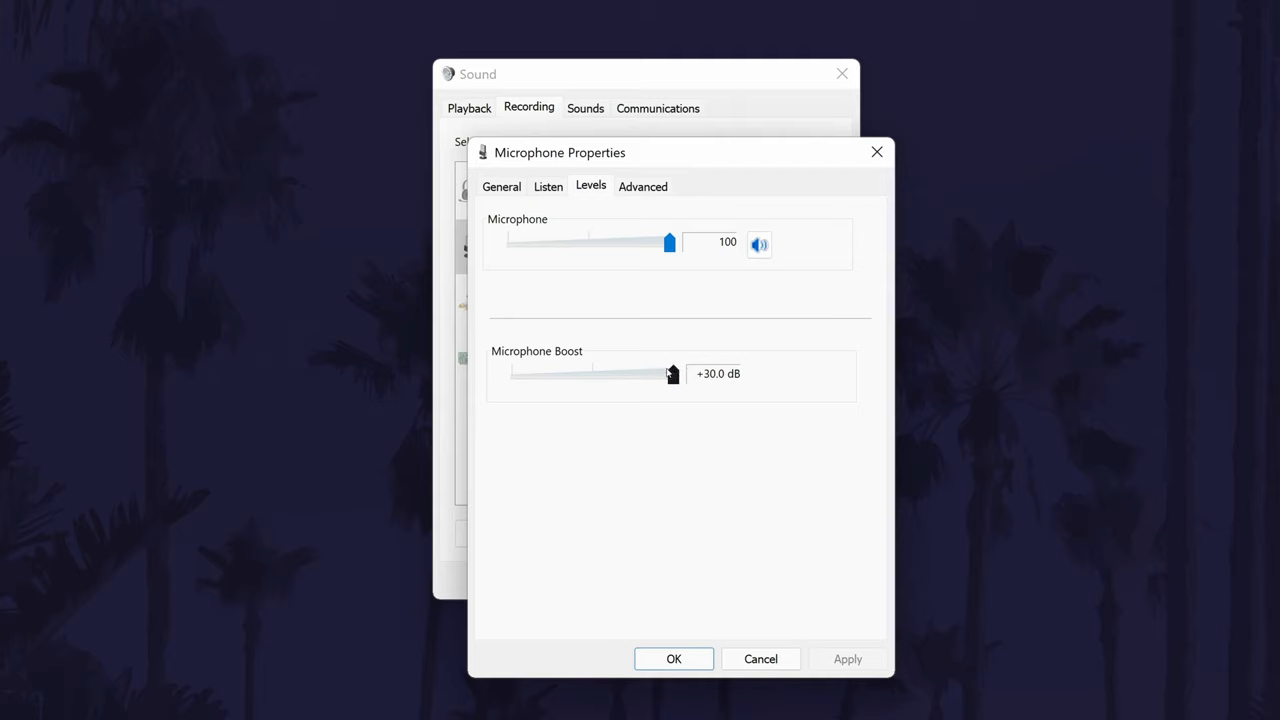
left_click_drag(672, 373, 565, 373)
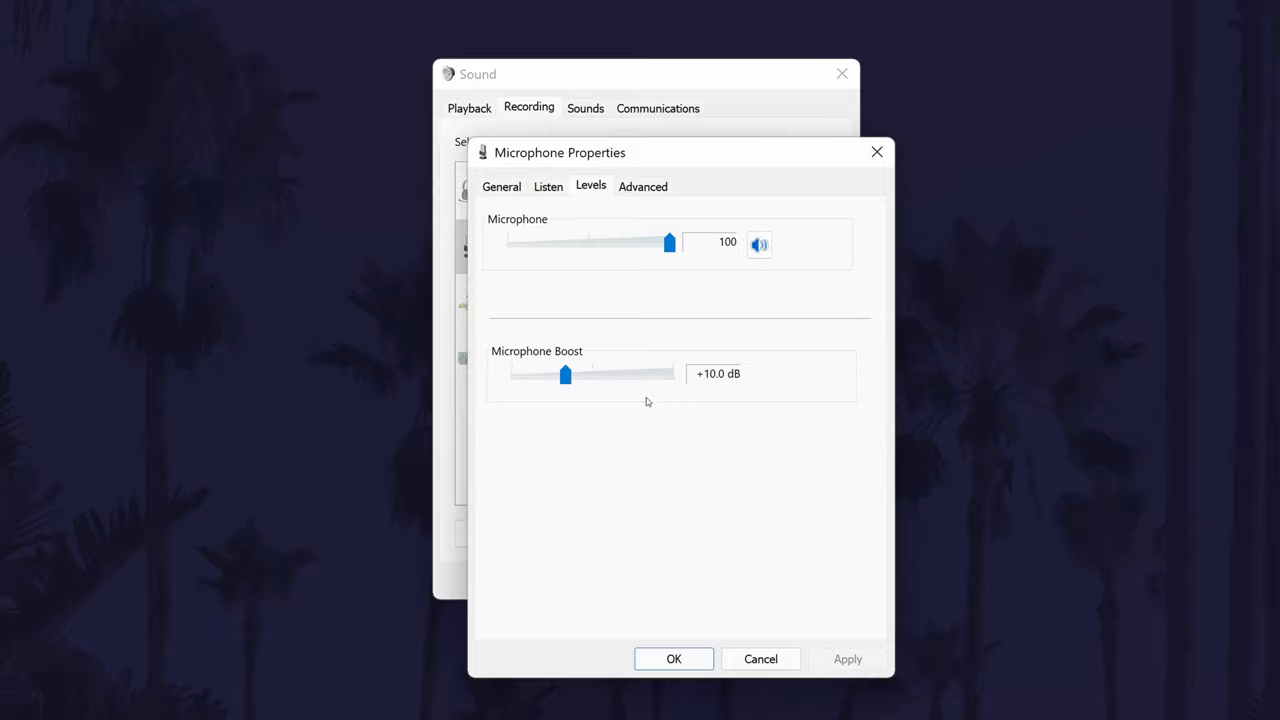
- Disable exclusive-mode control for the microphone and bring up the Realtek audio driver properties
left_click(642, 186)
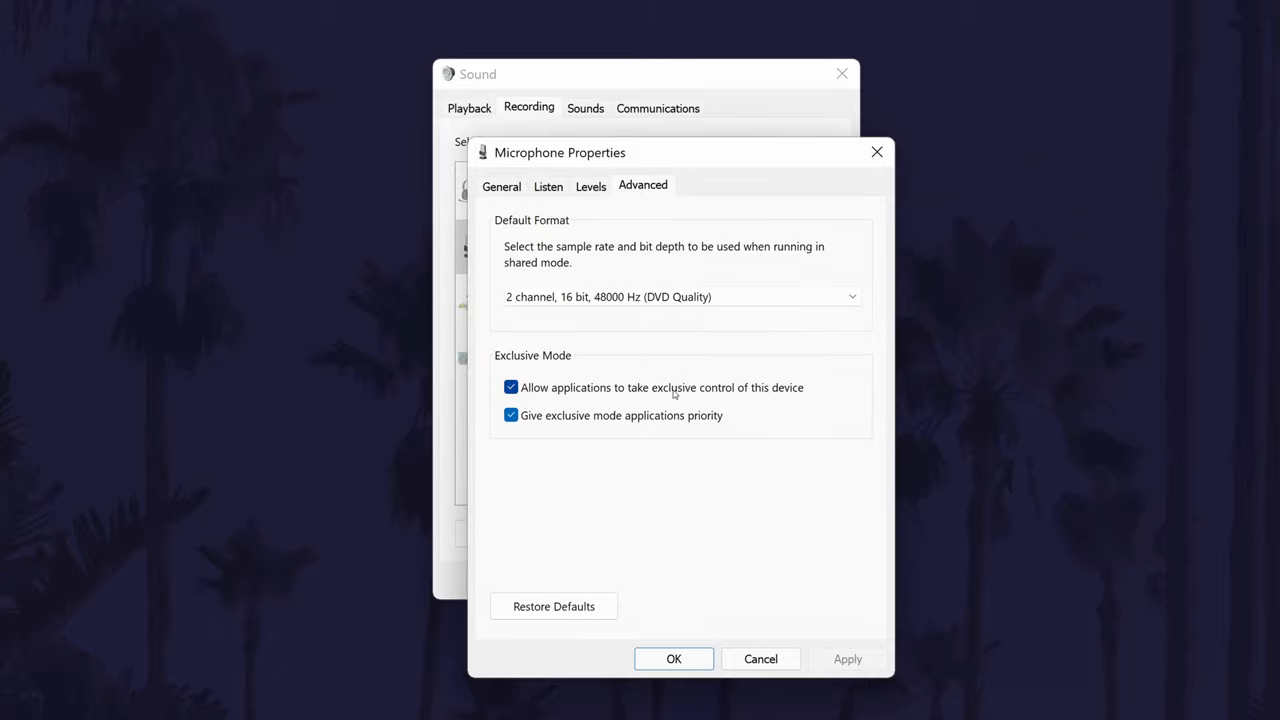
left_click(511, 387)
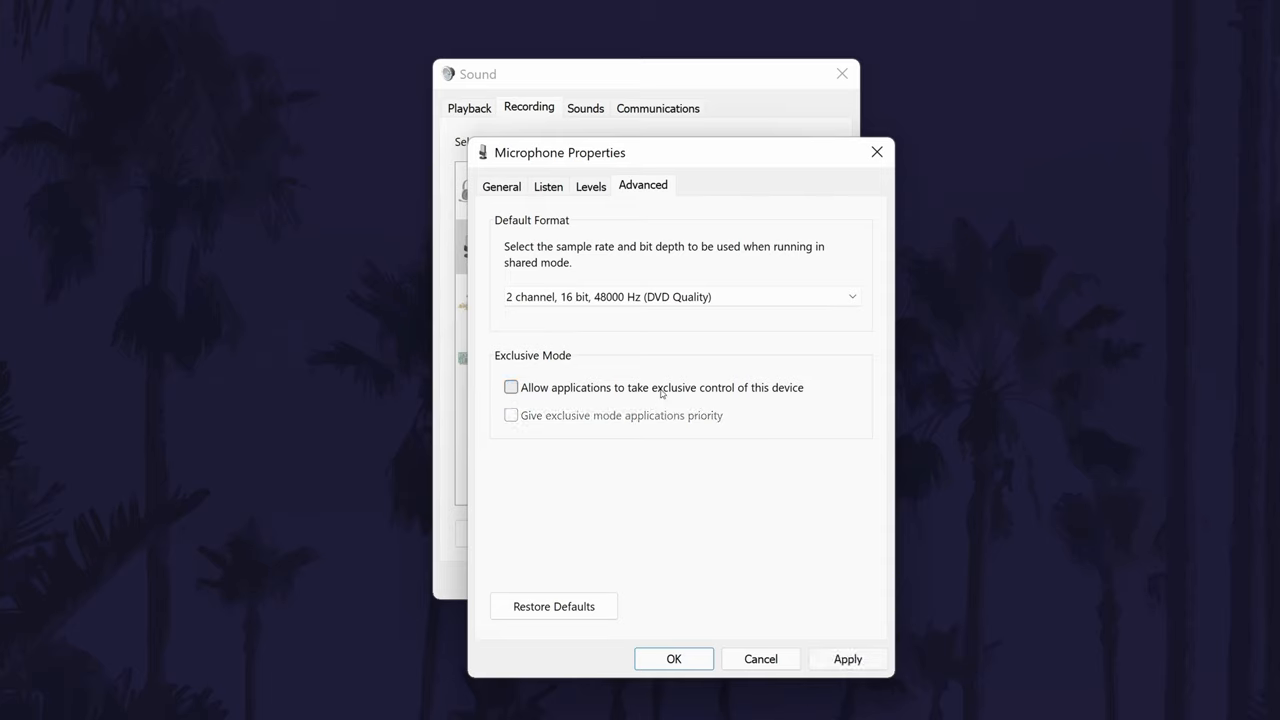
mouse_move(717, 406)
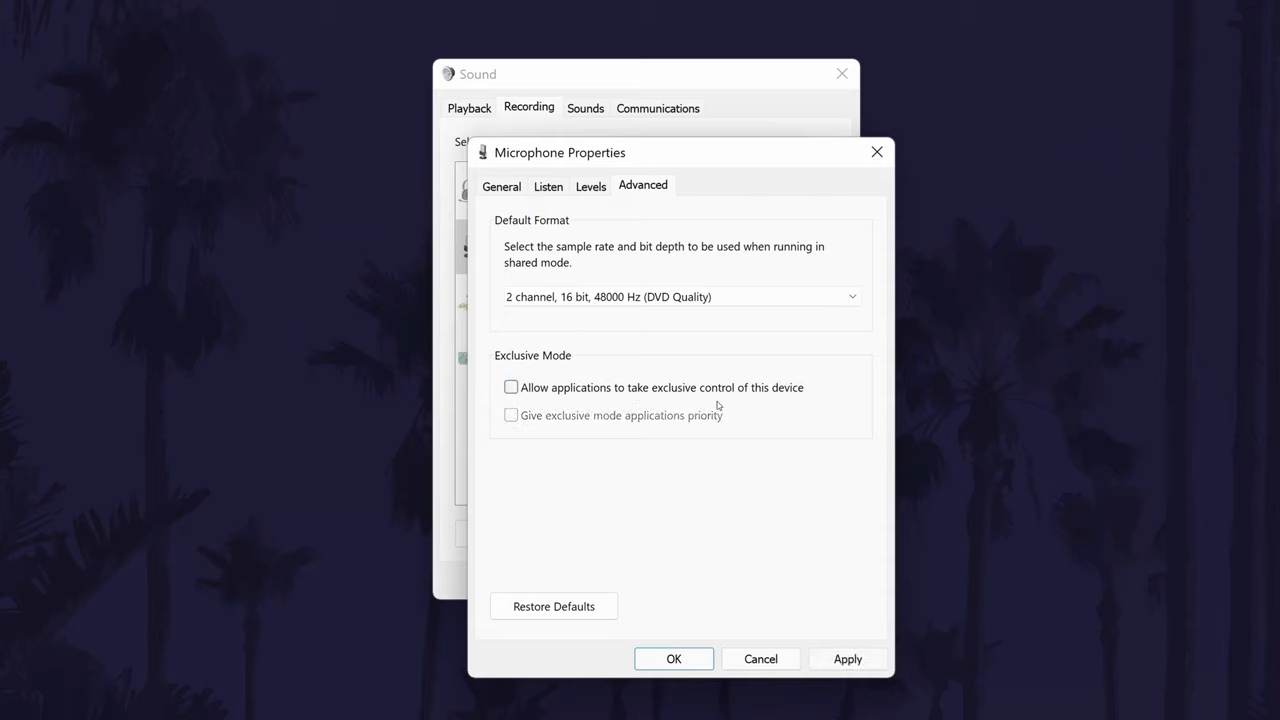
mouse_move(522, 182)
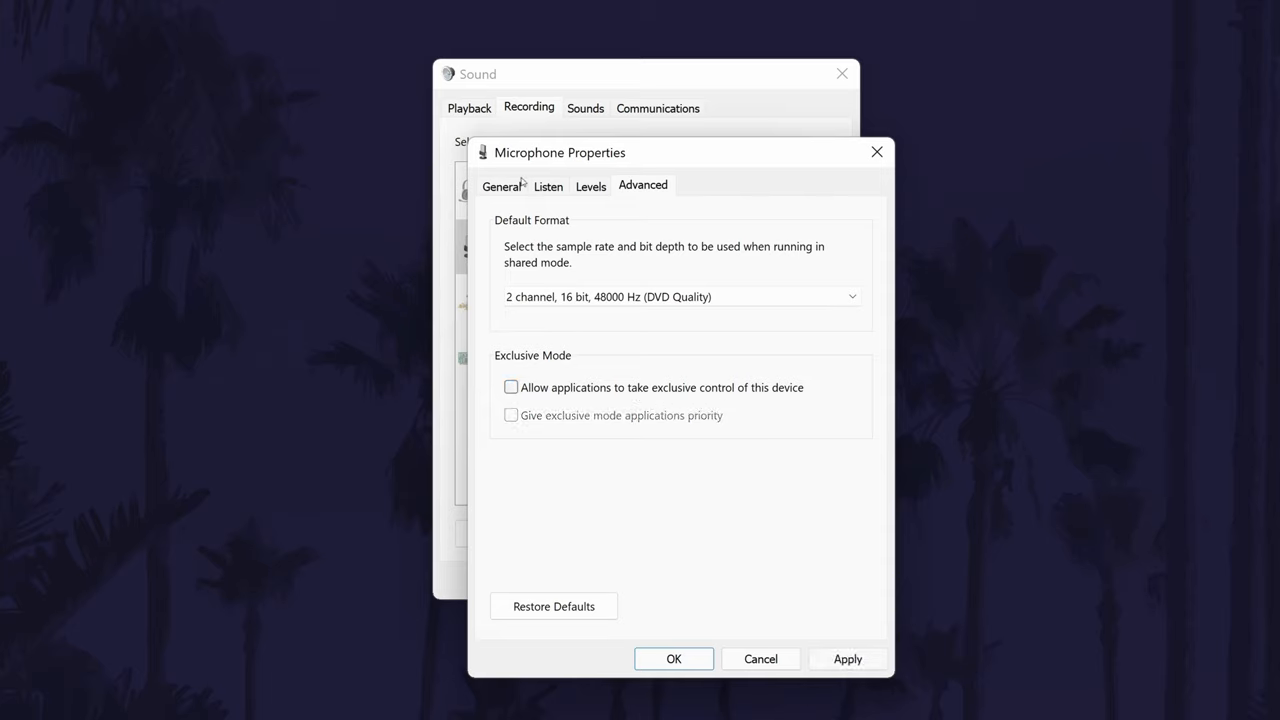
left_click(501, 186)
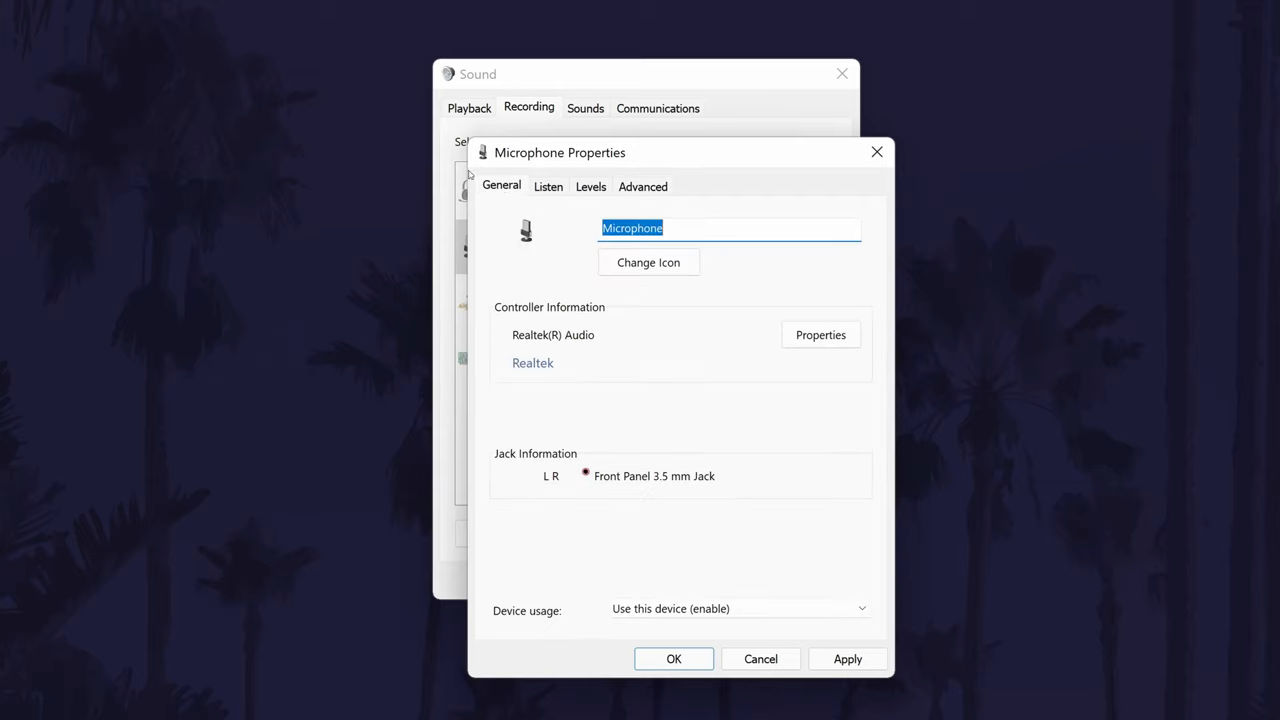
mouse_move(794, 289)
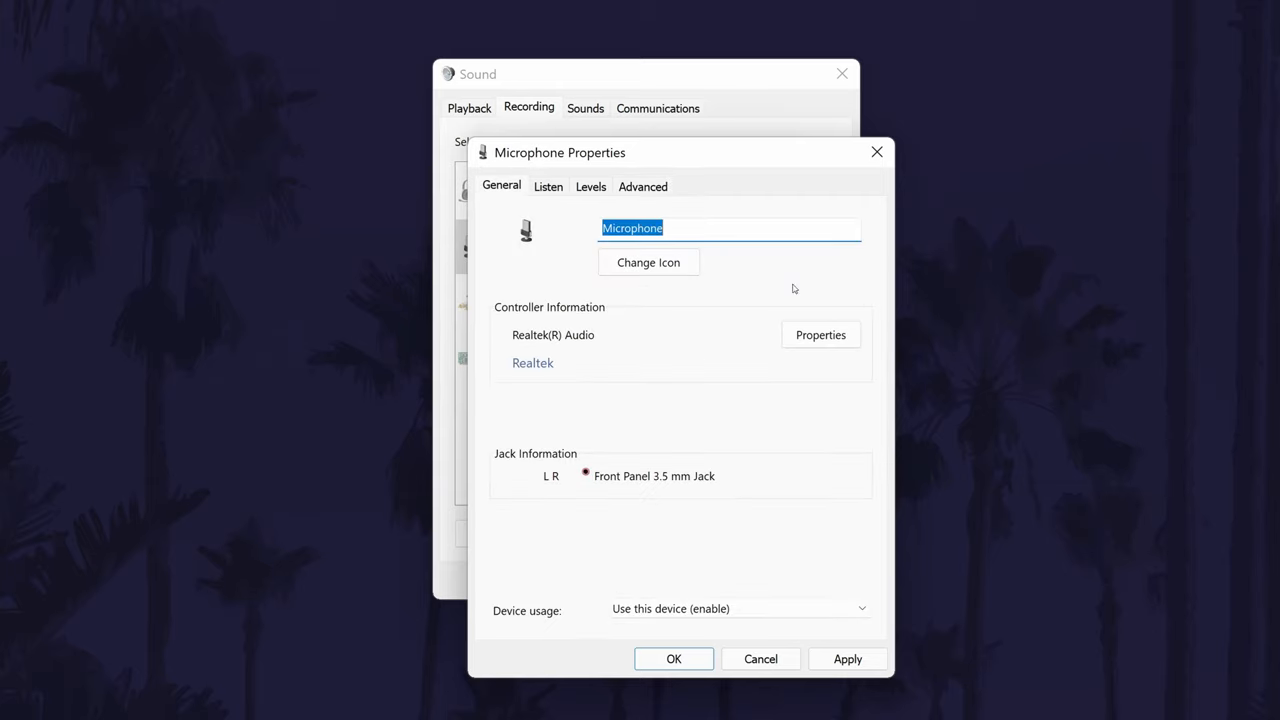
left_click(820, 334)
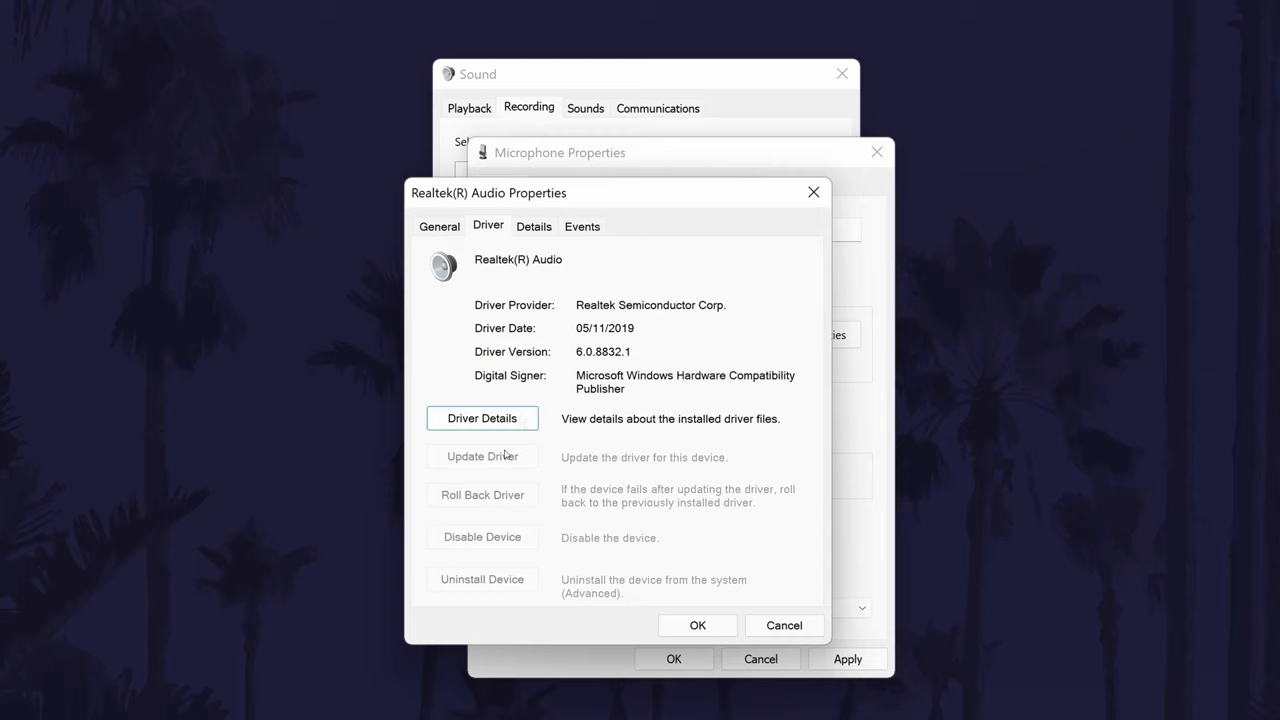
mouse_move(449, 455)
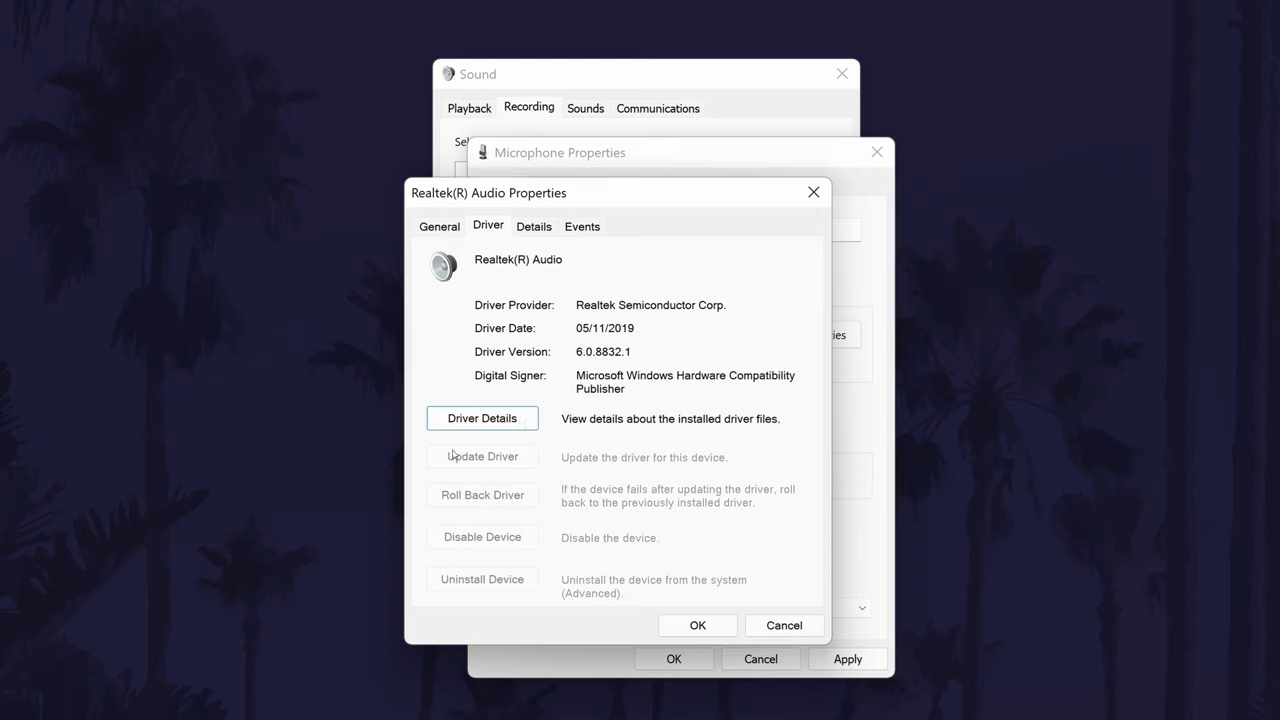
mouse_move(466, 543)
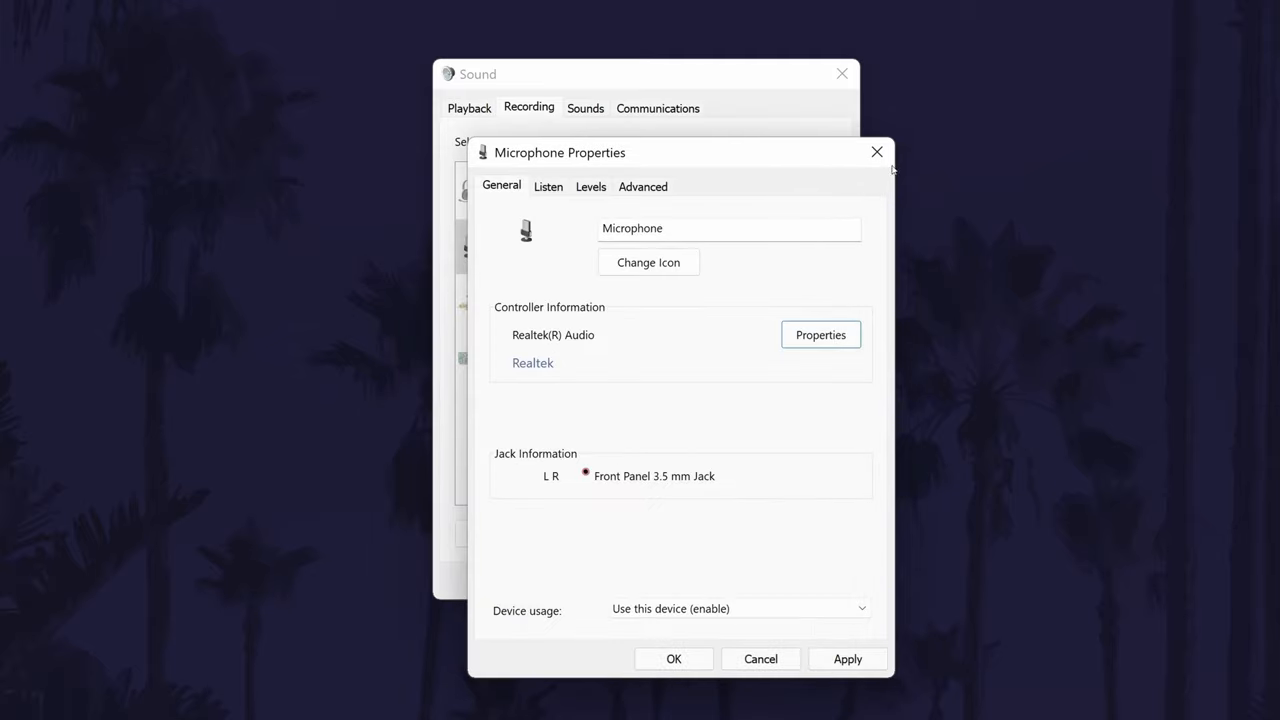
mouse_move(874, 181)
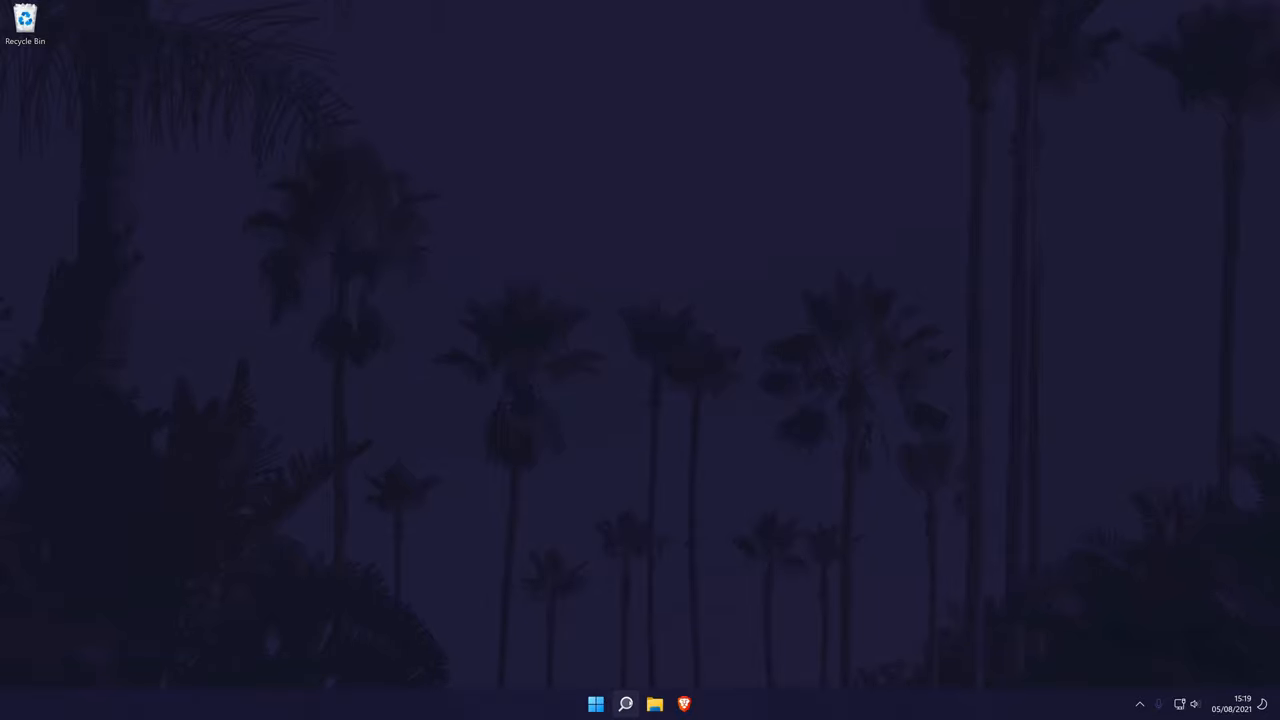
type("settings")
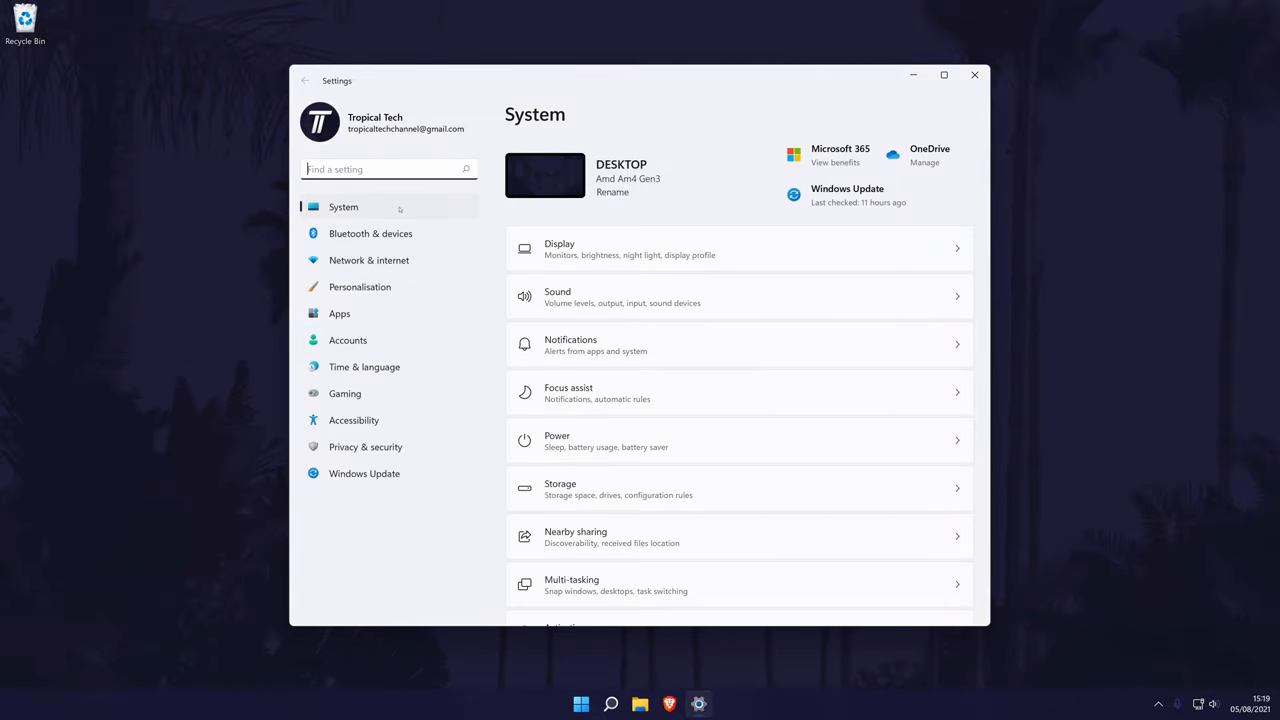
scroll("down", 3)
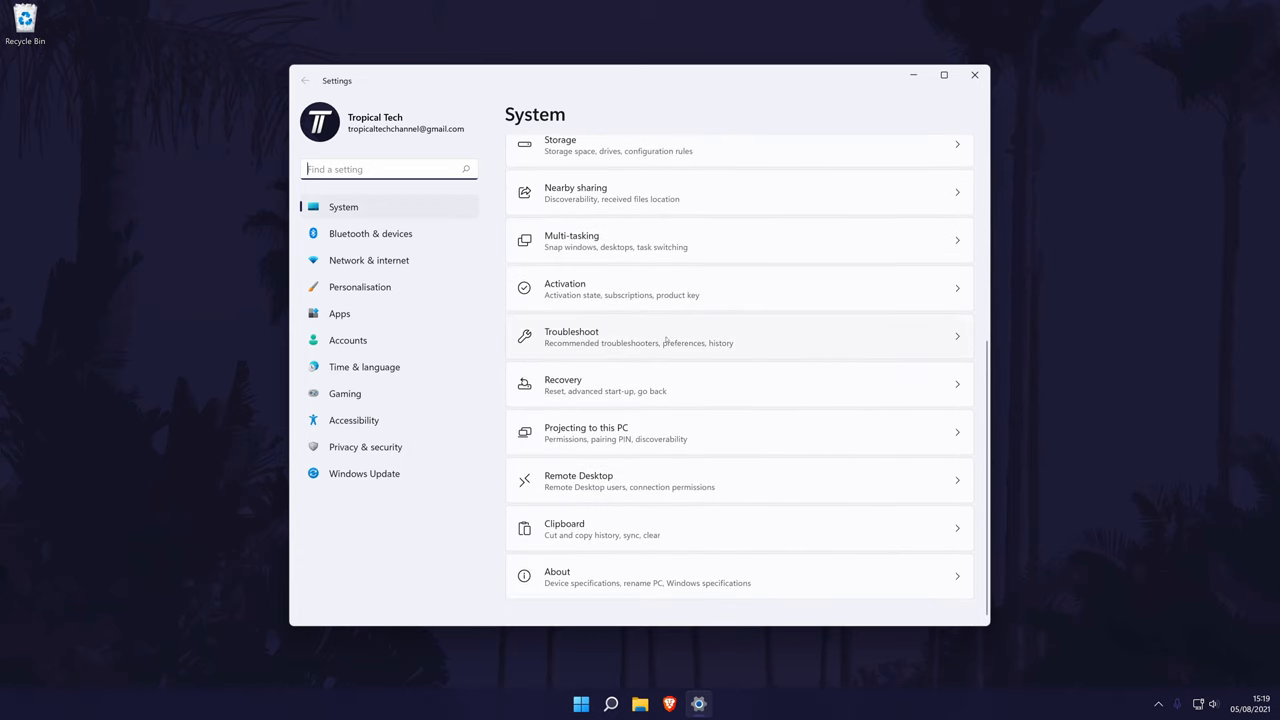
left_click(638, 336)
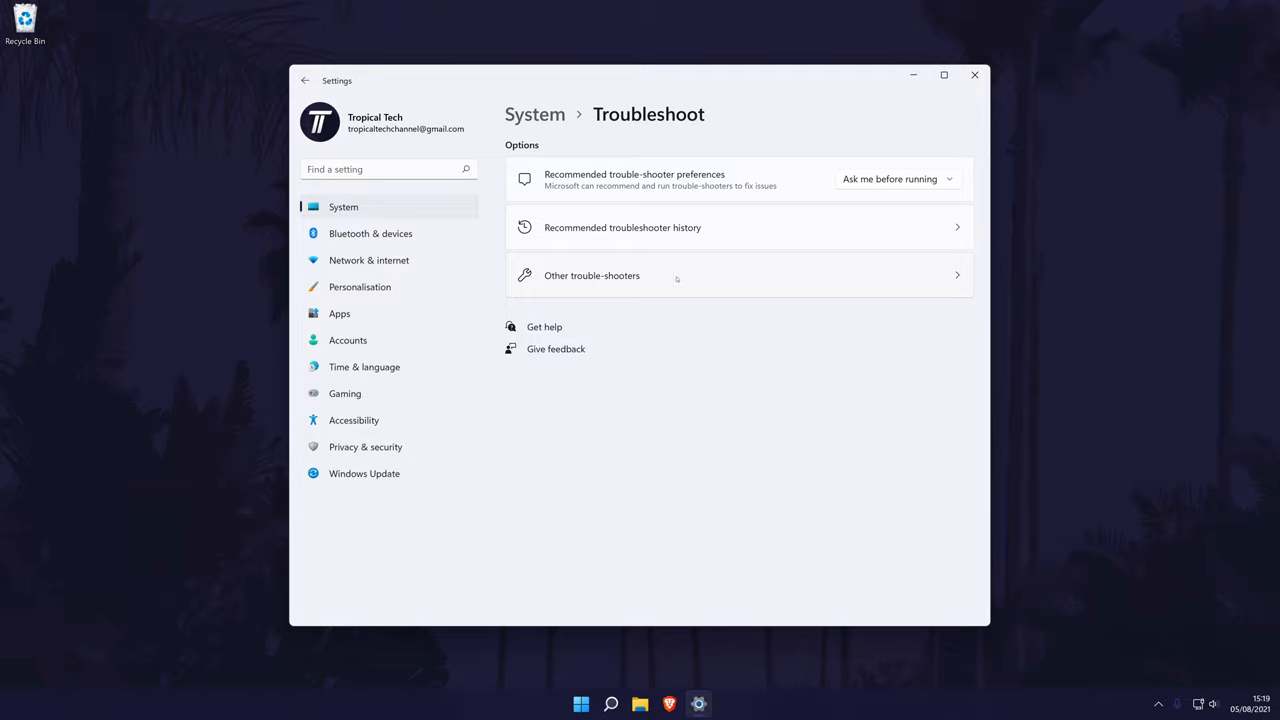
left_click(591, 275)
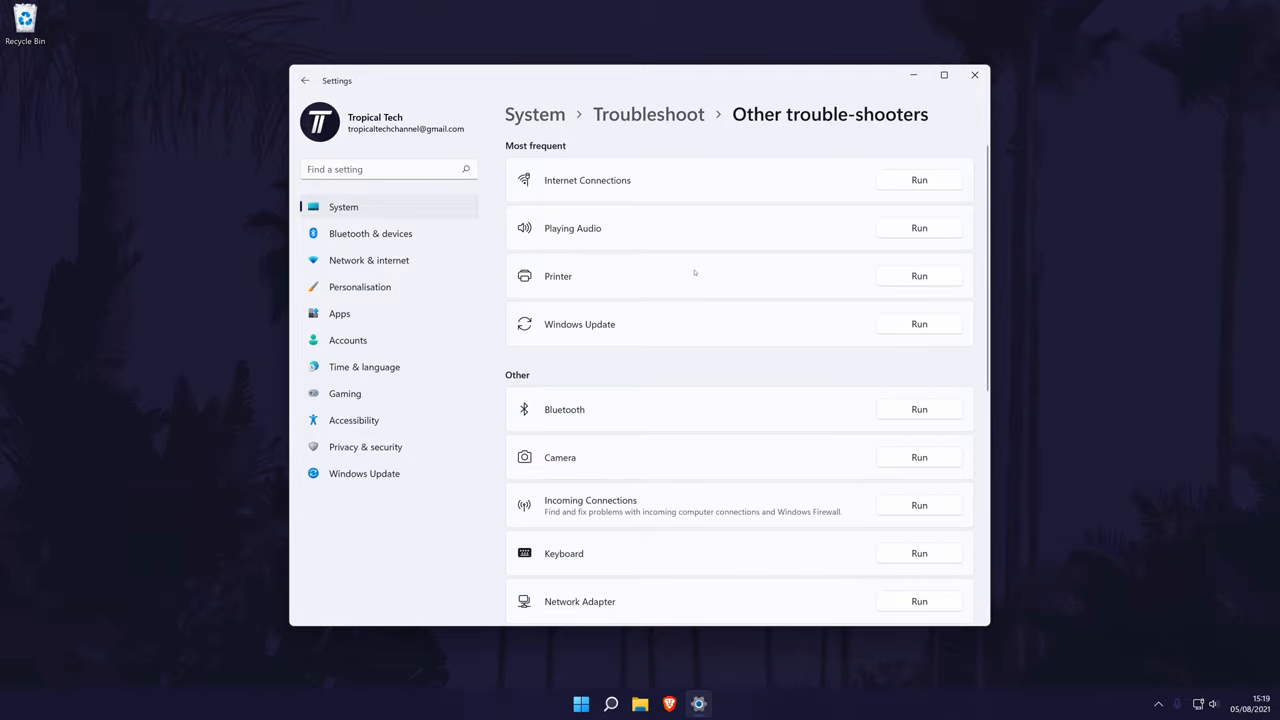
scroll("down", 3)
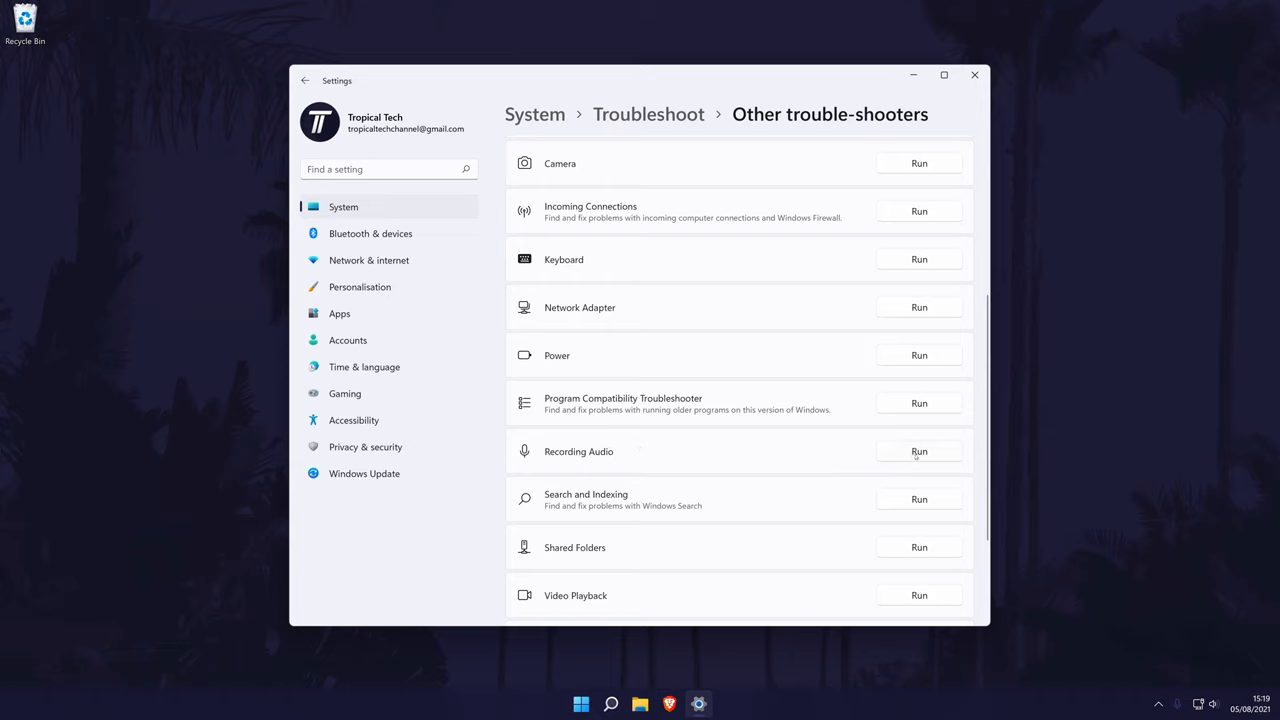
left_click(918, 451)
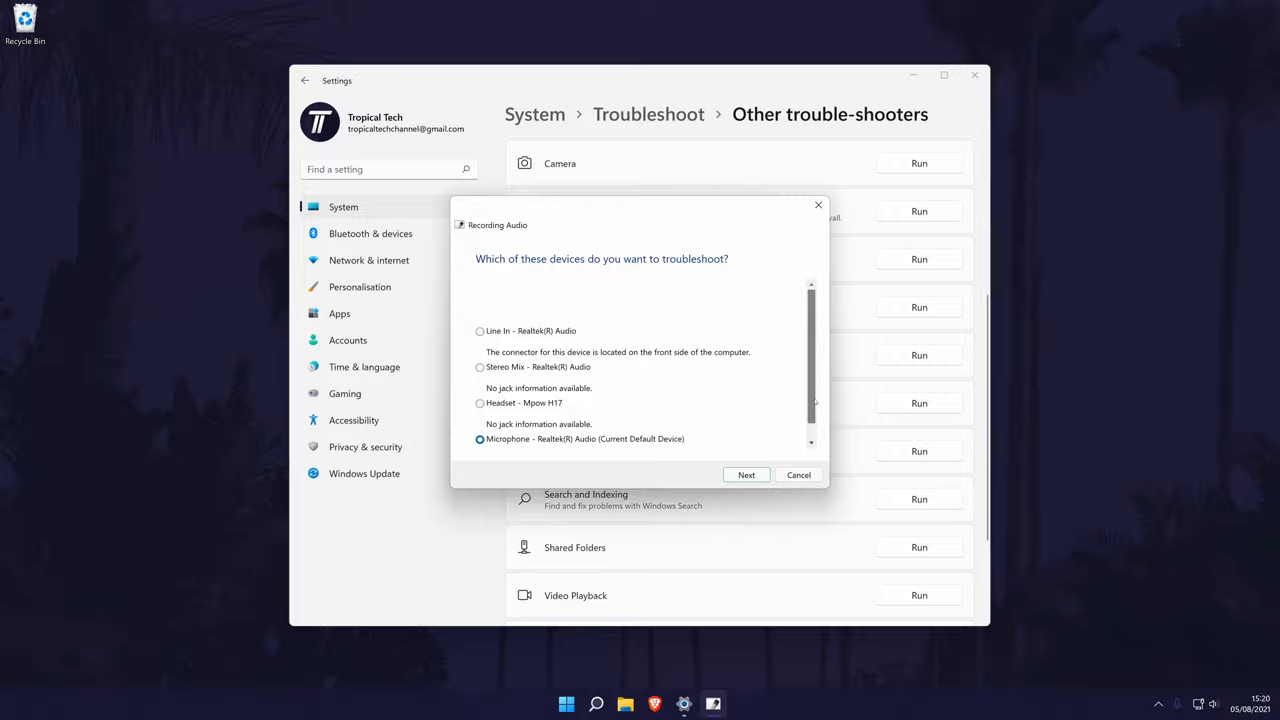
left_click(745, 474)
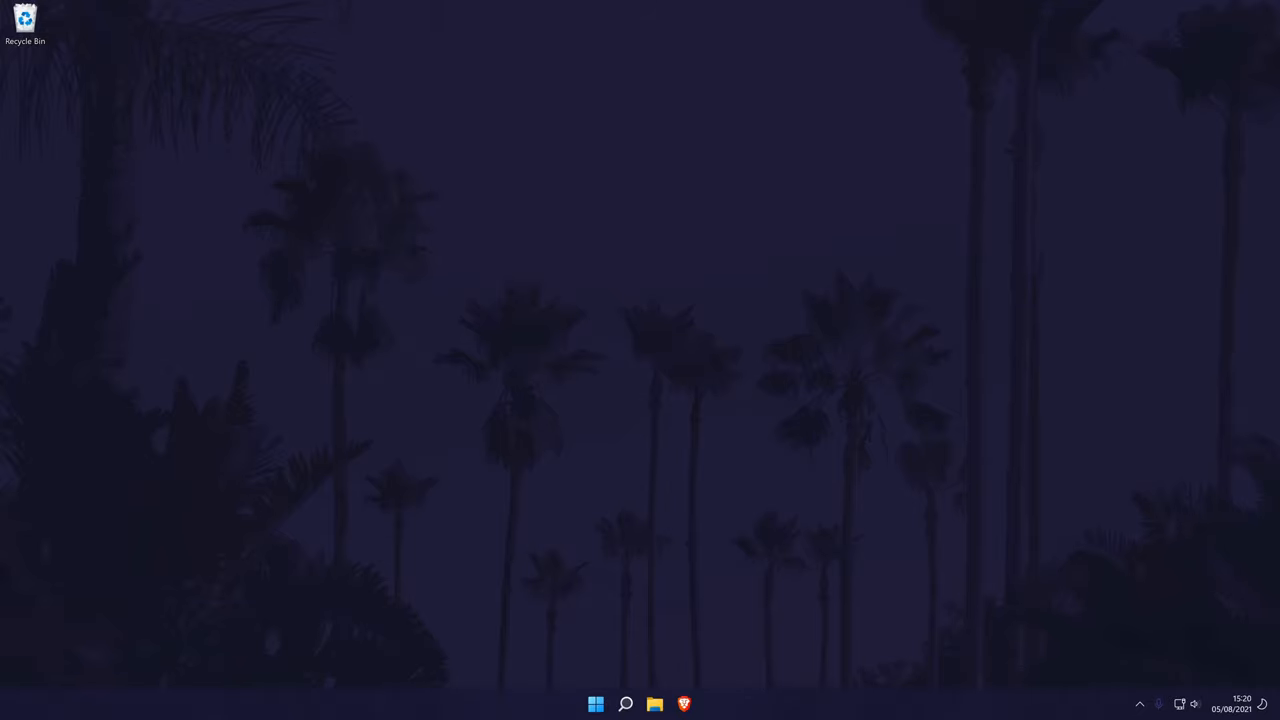
- Download EqualizerAPO64-1.2.1.exe from the Equalizer APO SourceForge downloads list
left_click(684, 704)
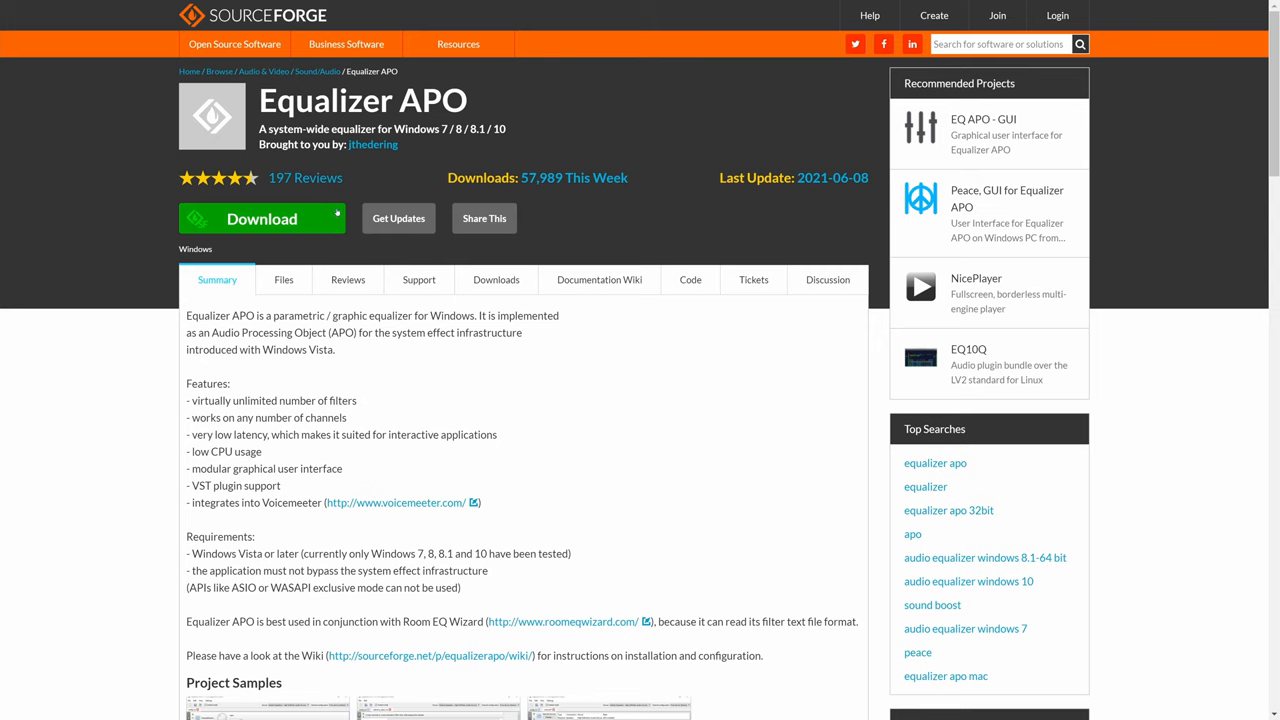
mouse_move(262, 219)
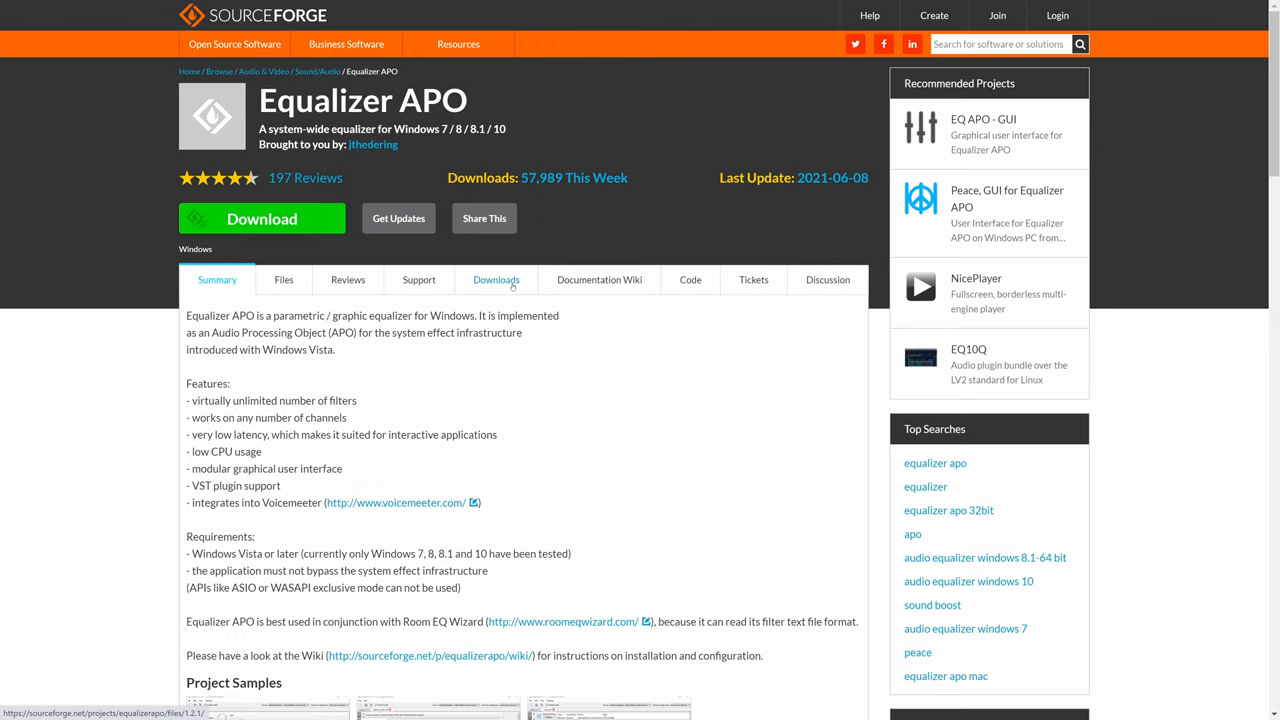
left_click(283, 280)
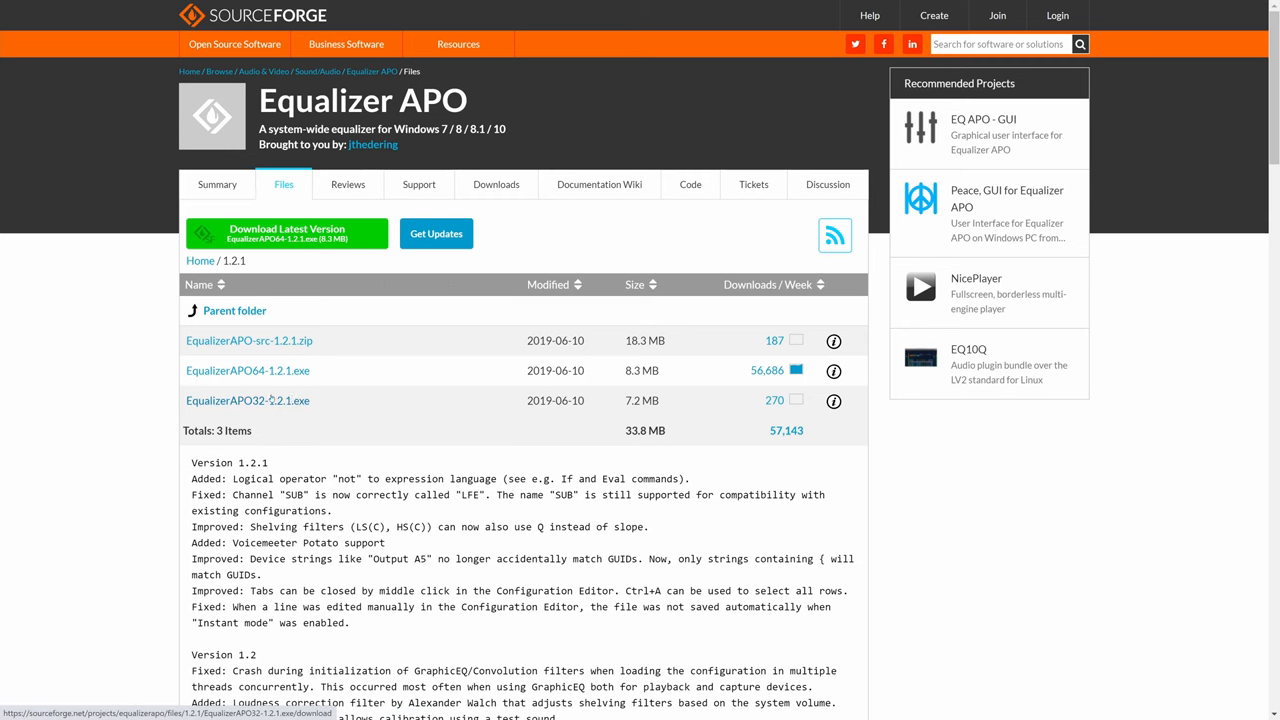
left_click(247, 370)
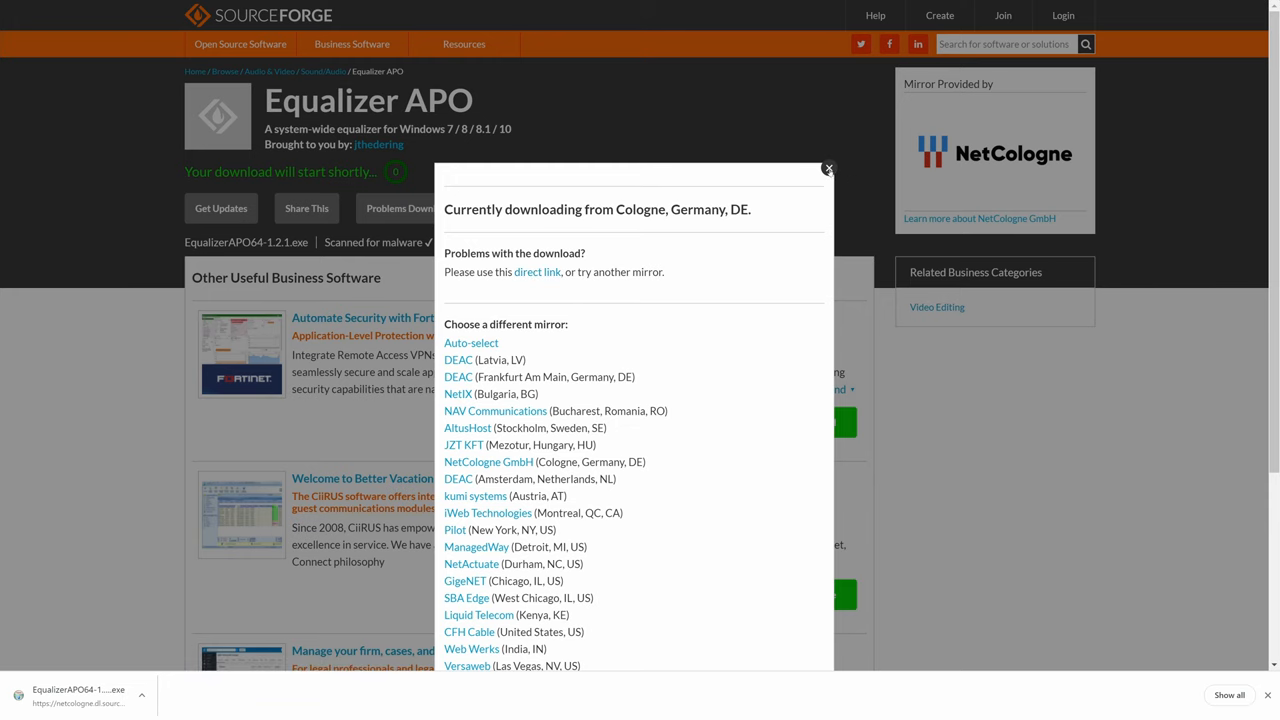
- Run the downloaded EqualizerAPO64-1.2.1.exe installer
left_click(828, 168)
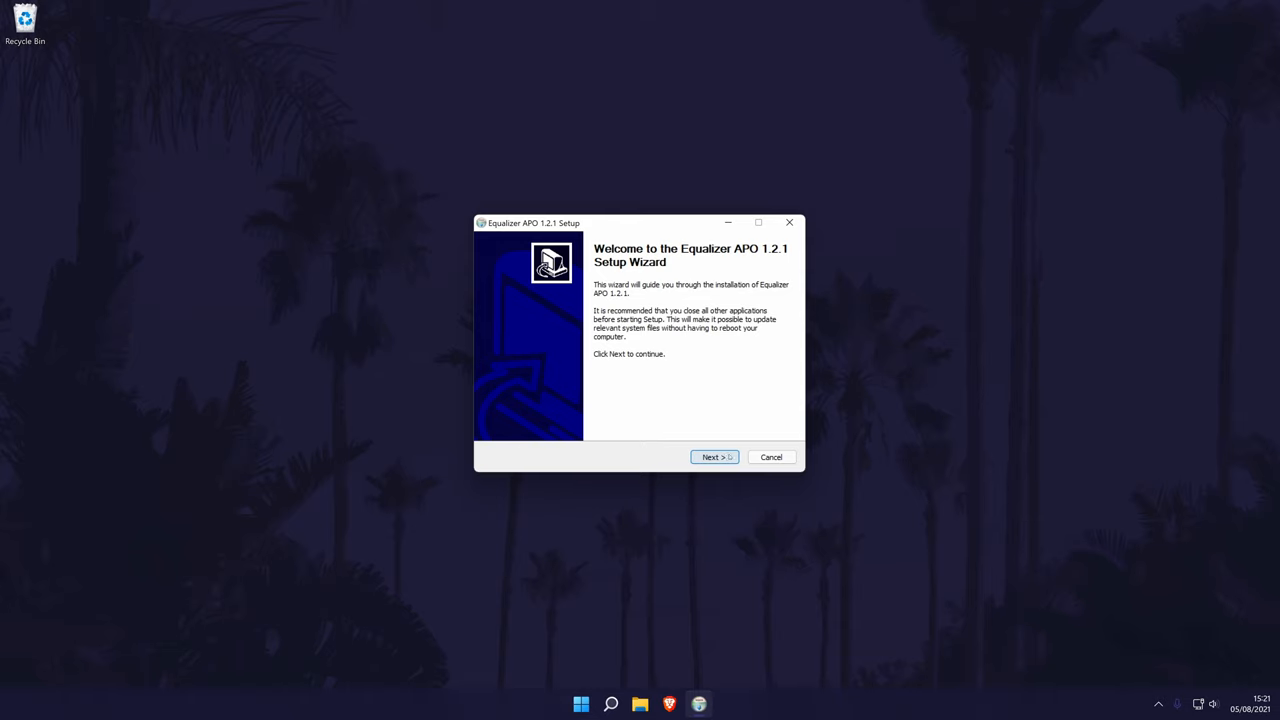
- Install Equalizer APO 1.2.1 to the default folder, accepting the license and skipping Start Menu shortcuts
left_click(713, 457)
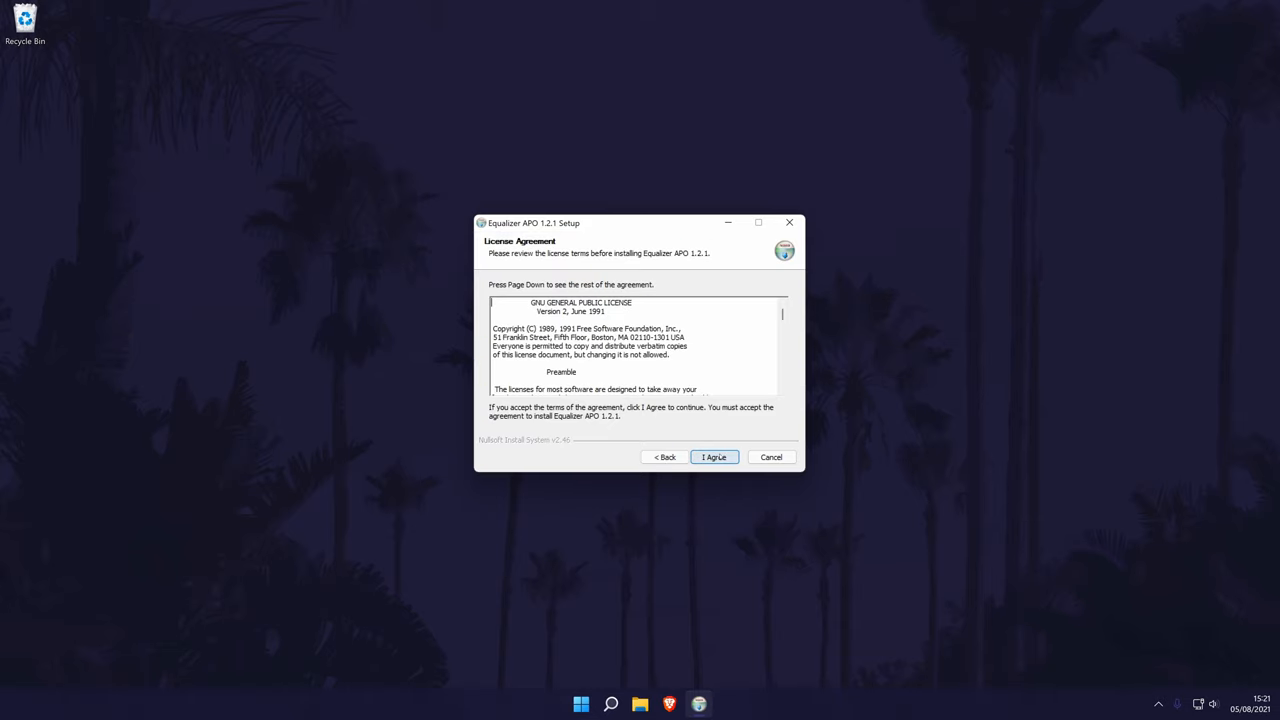
left_click(713, 457)
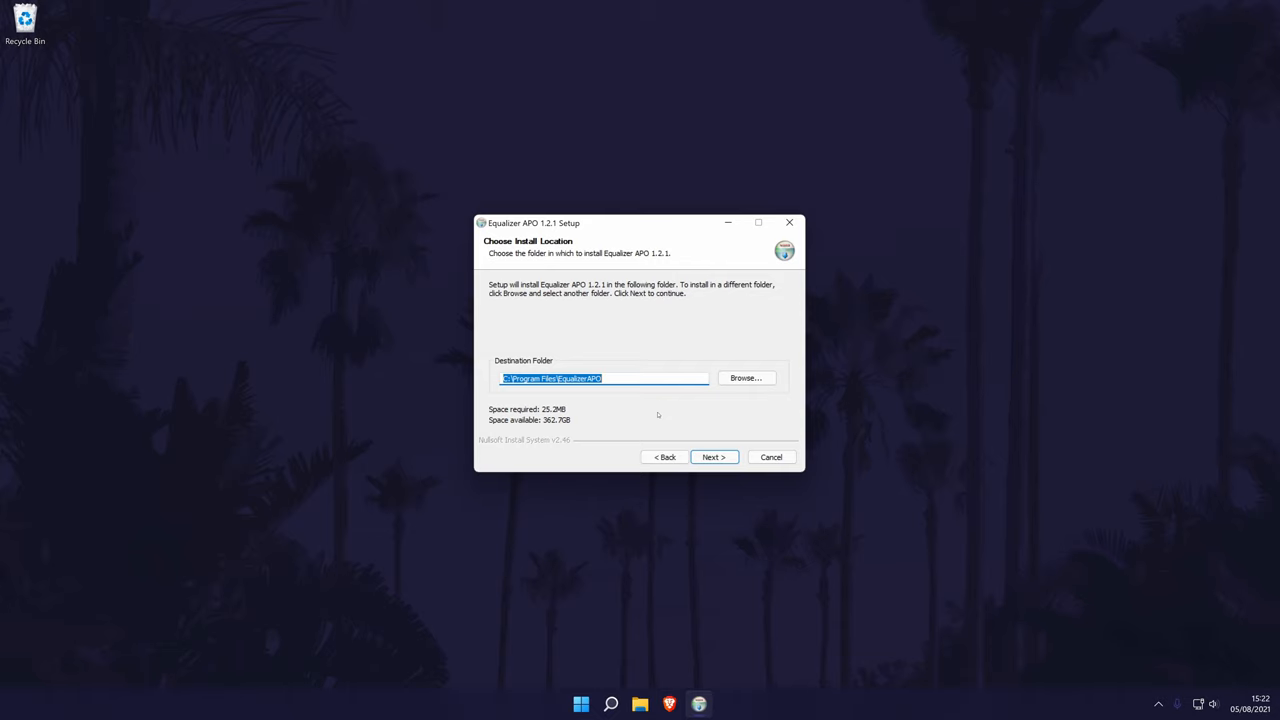
left_click(714, 457)
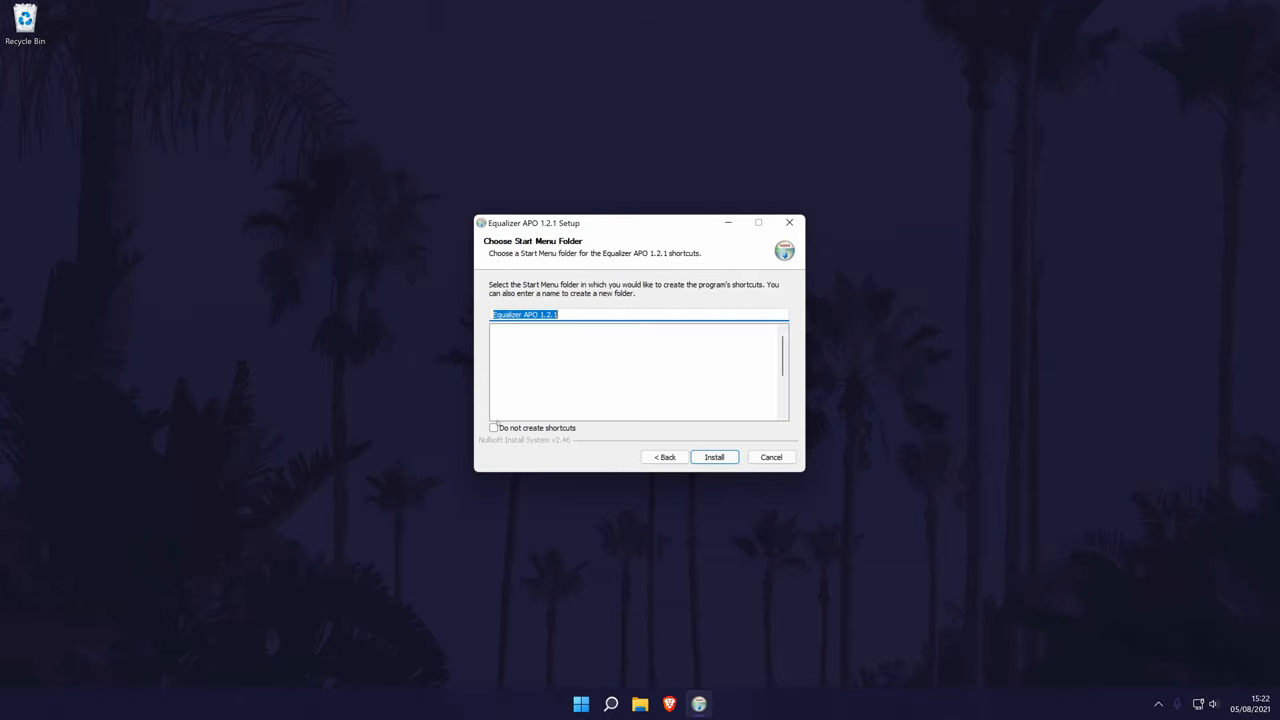
left_click(493, 428)
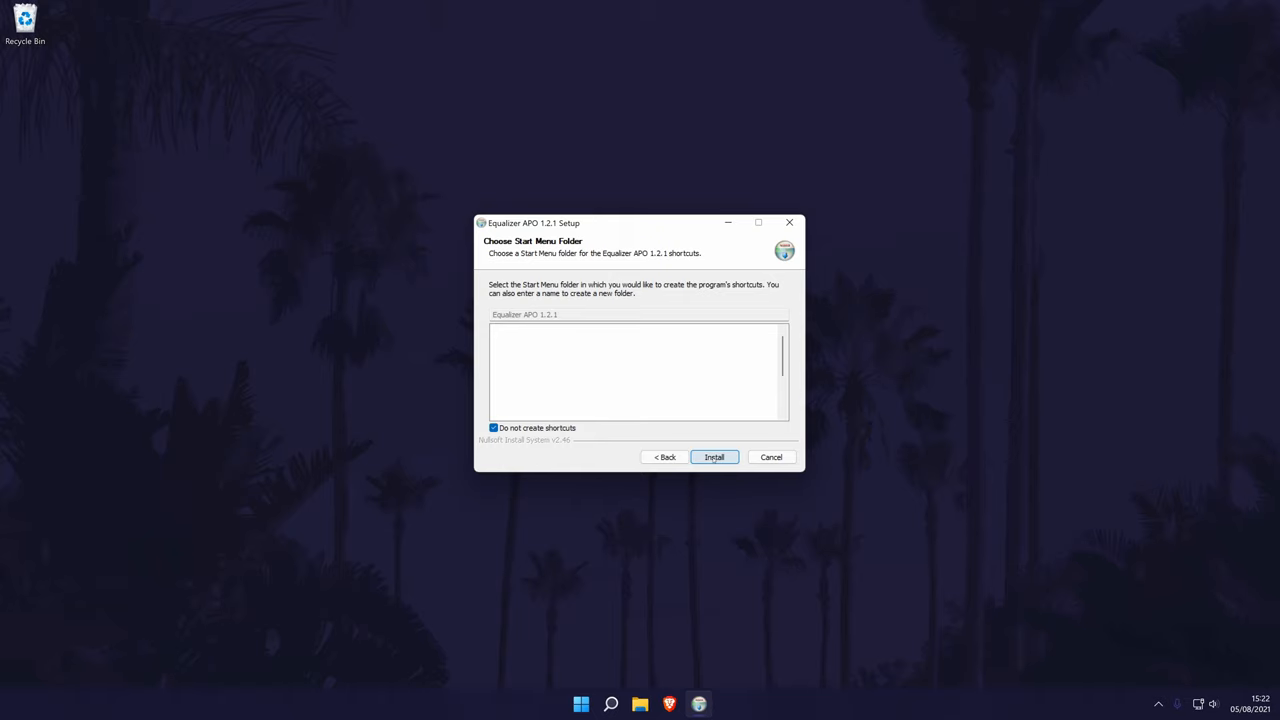
left_click(714, 457)
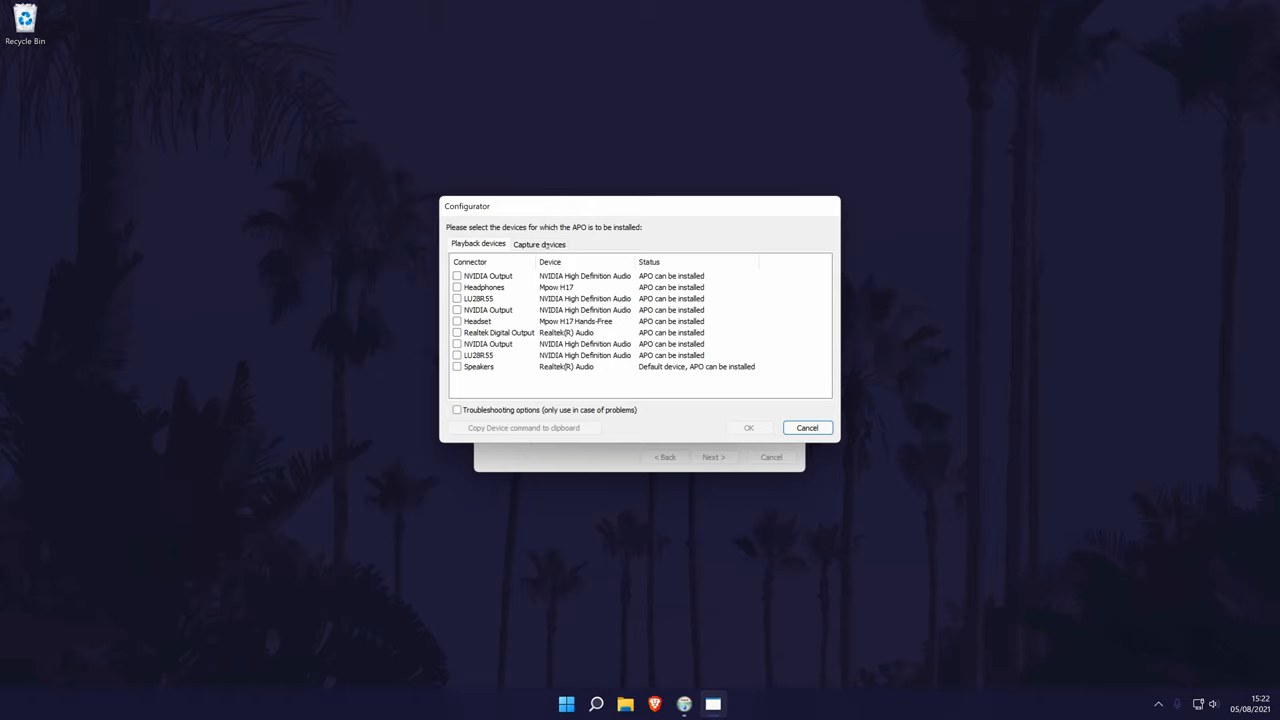
- Apply APO to the Microphone capture device and acknowledge the info notice
left_click(539, 244)
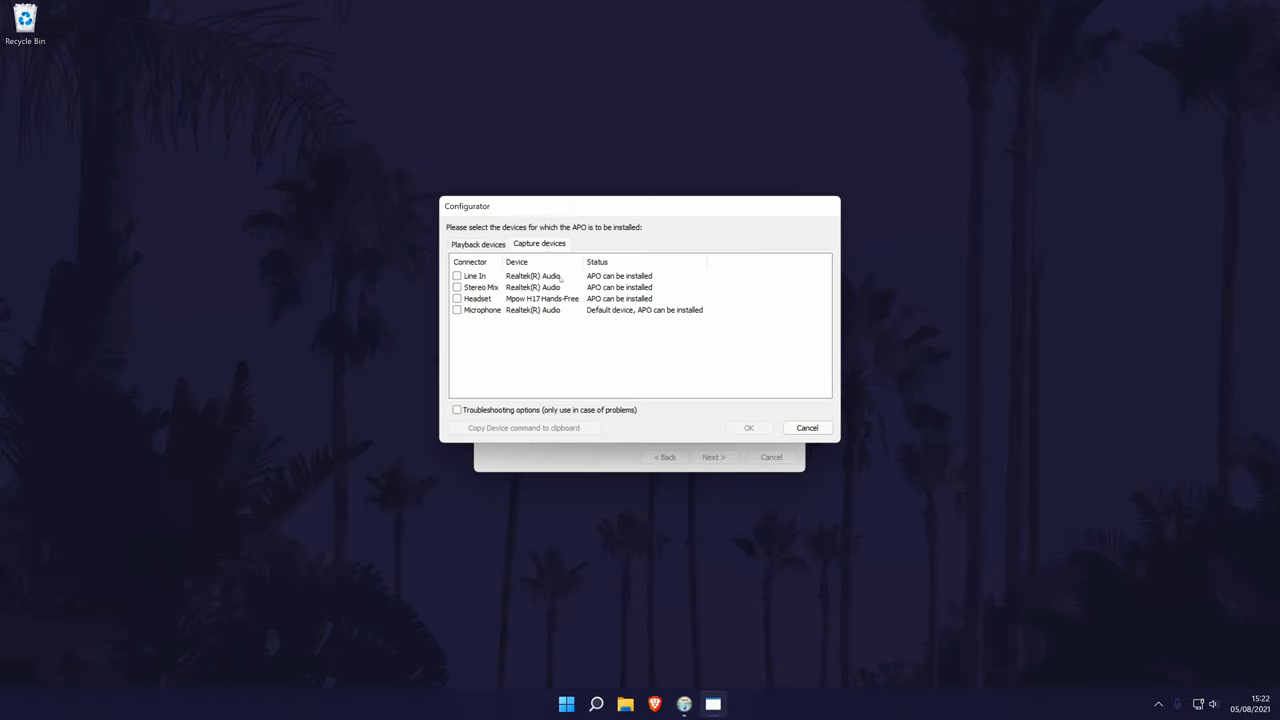
left_click(457, 310)
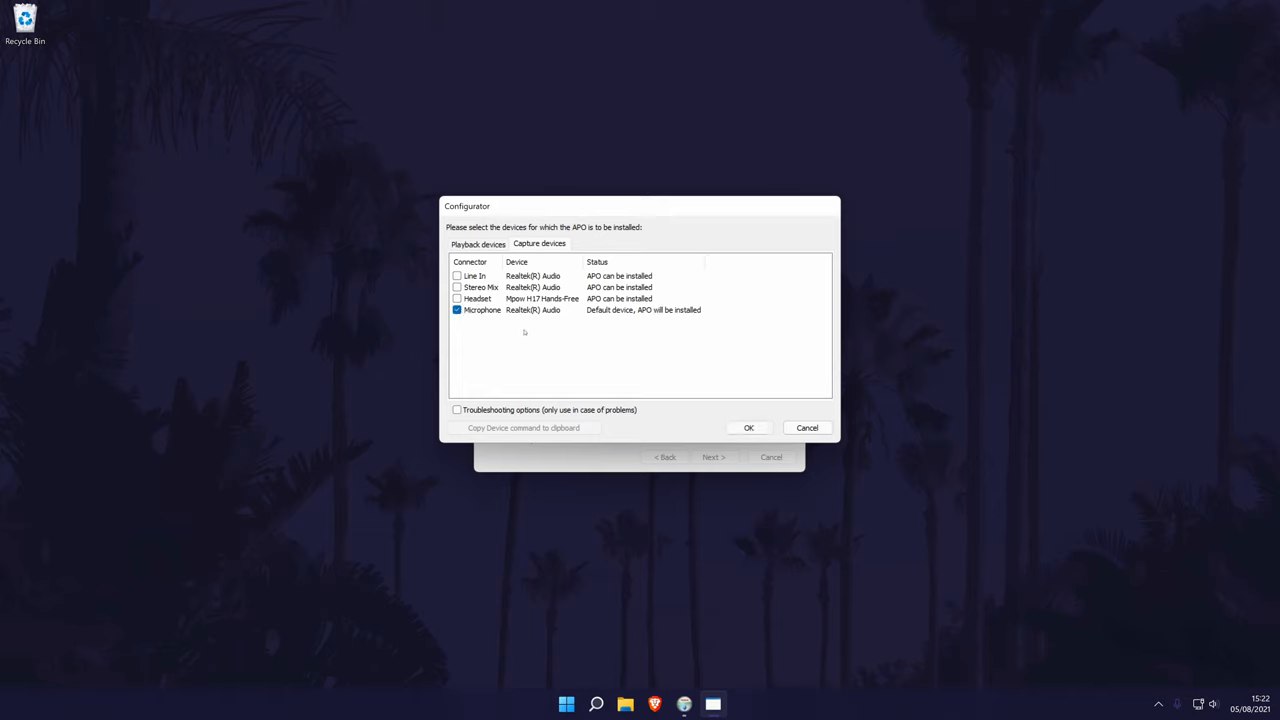
mouse_move(745, 393)
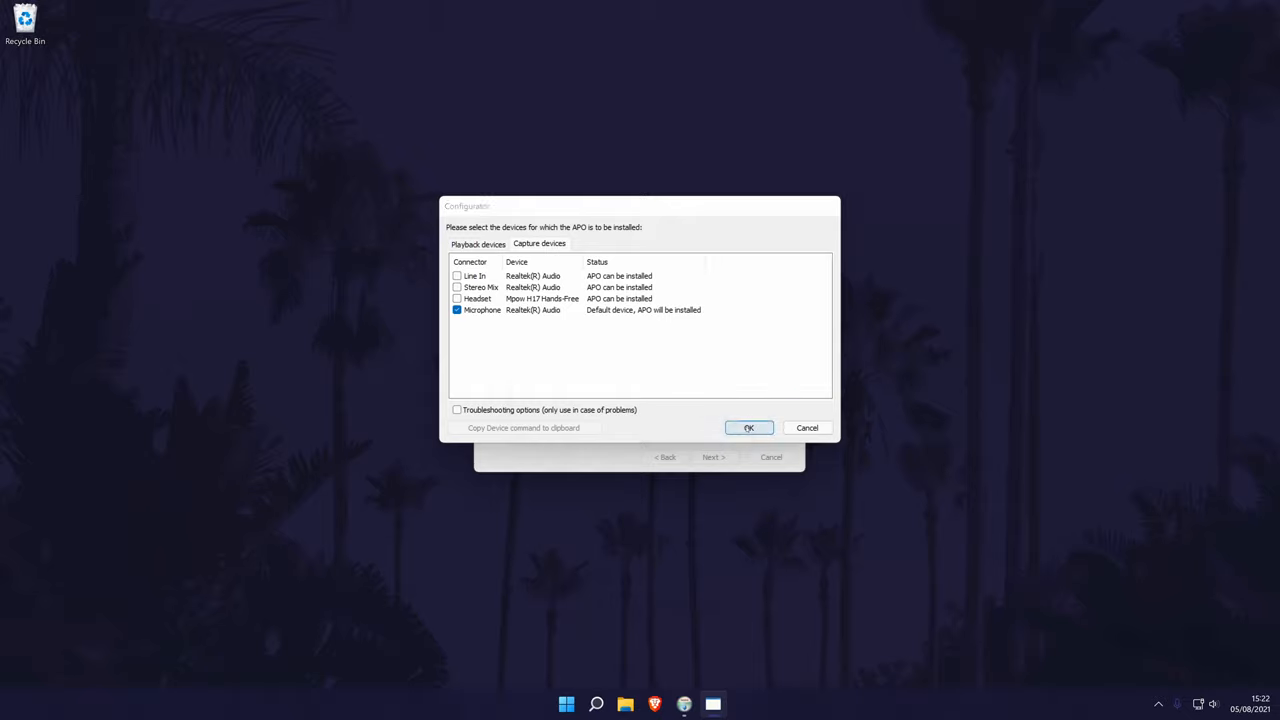
left_click(748, 427)
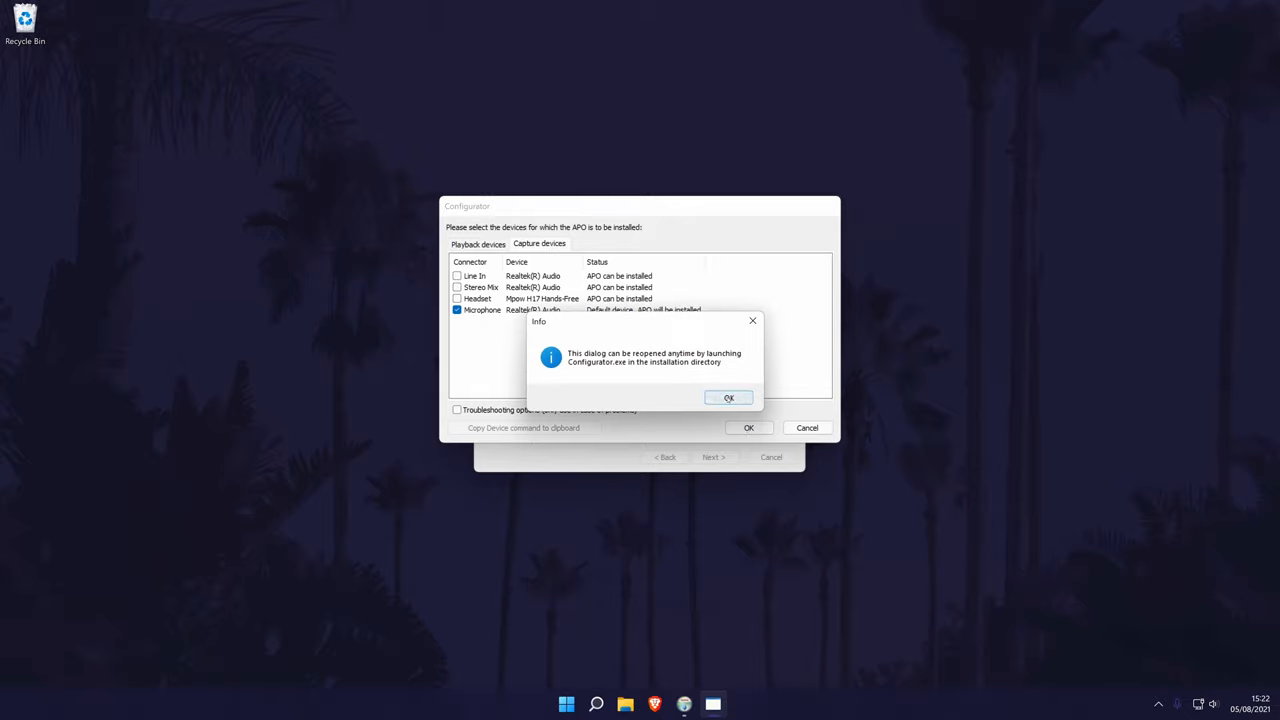
left_click(728, 398)
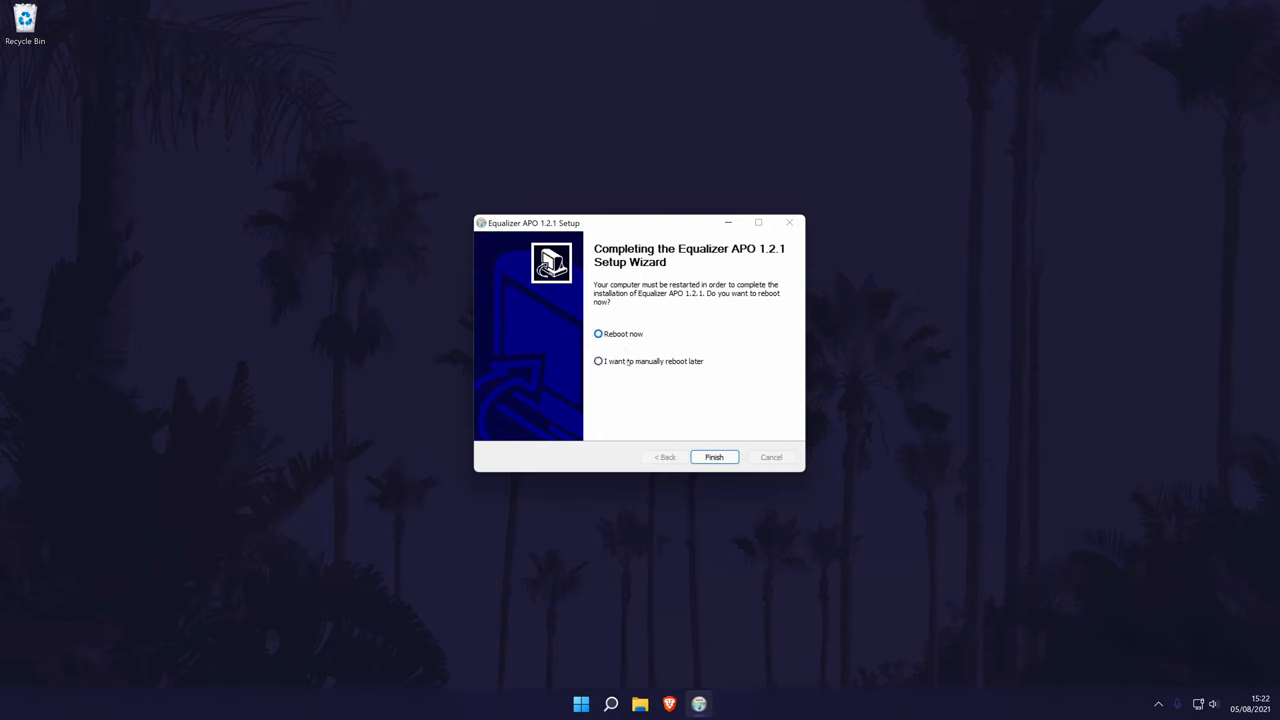
- Finish setup with the 'I want to manually reboot later' option
left_click(598, 361)
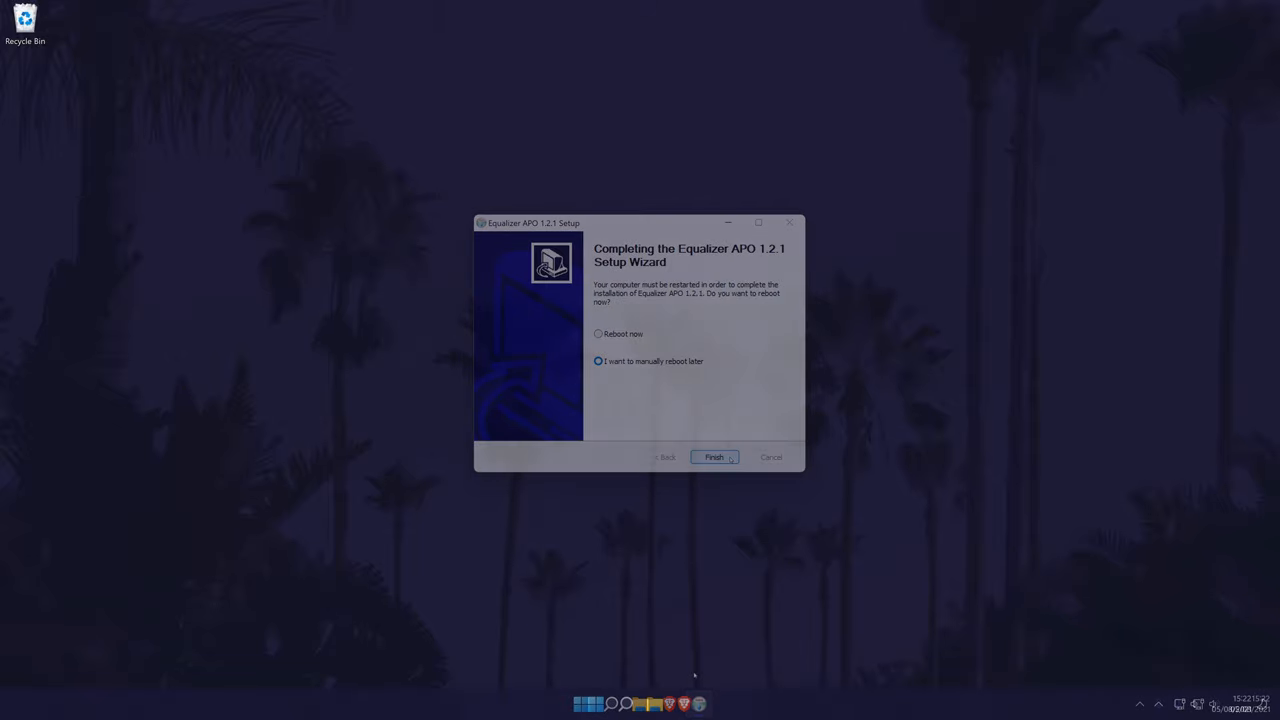
left_click(714, 457)
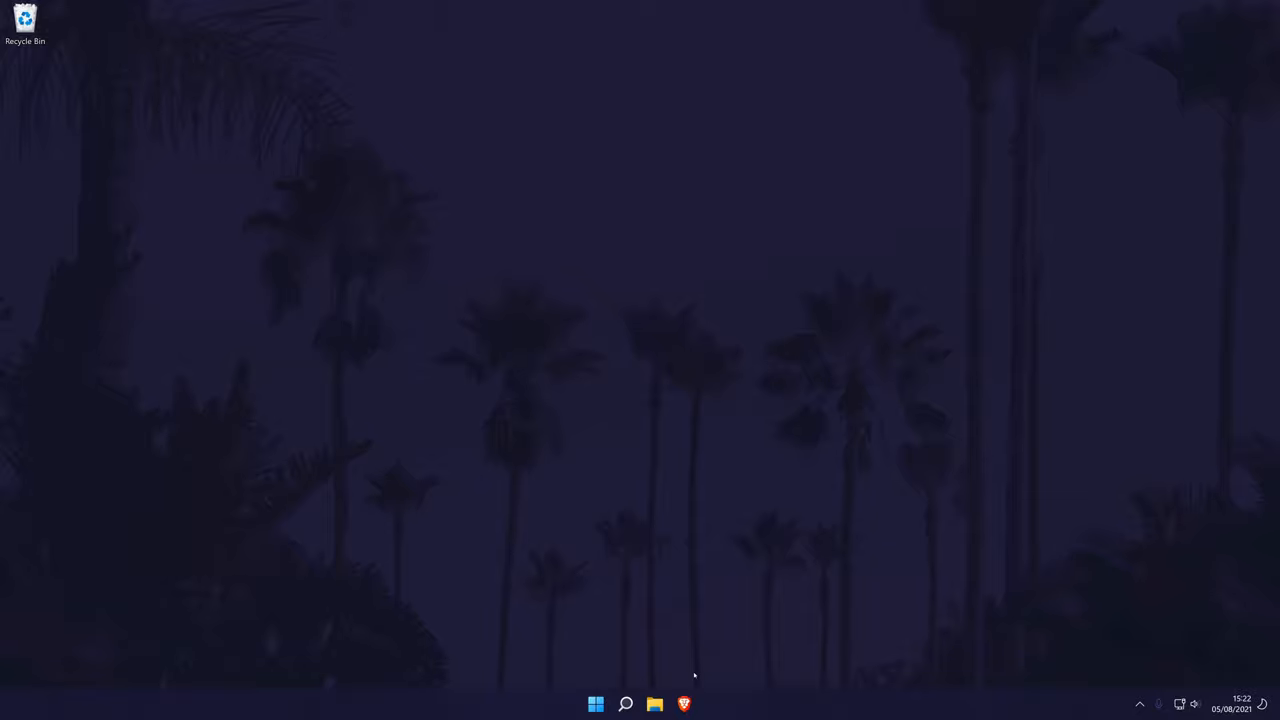
- Launch Editor from the EqualizerAPO folder in Program Files using File Explorer
left_click(654, 704)
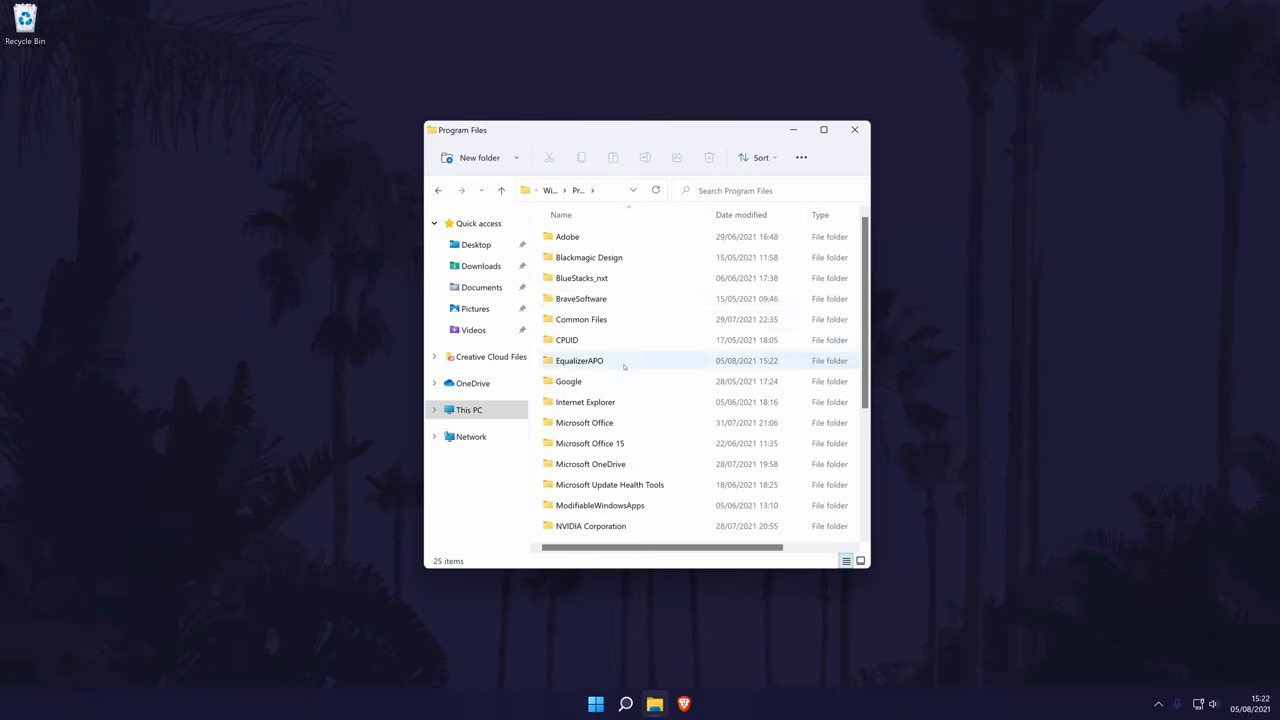
double_click(579, 360)
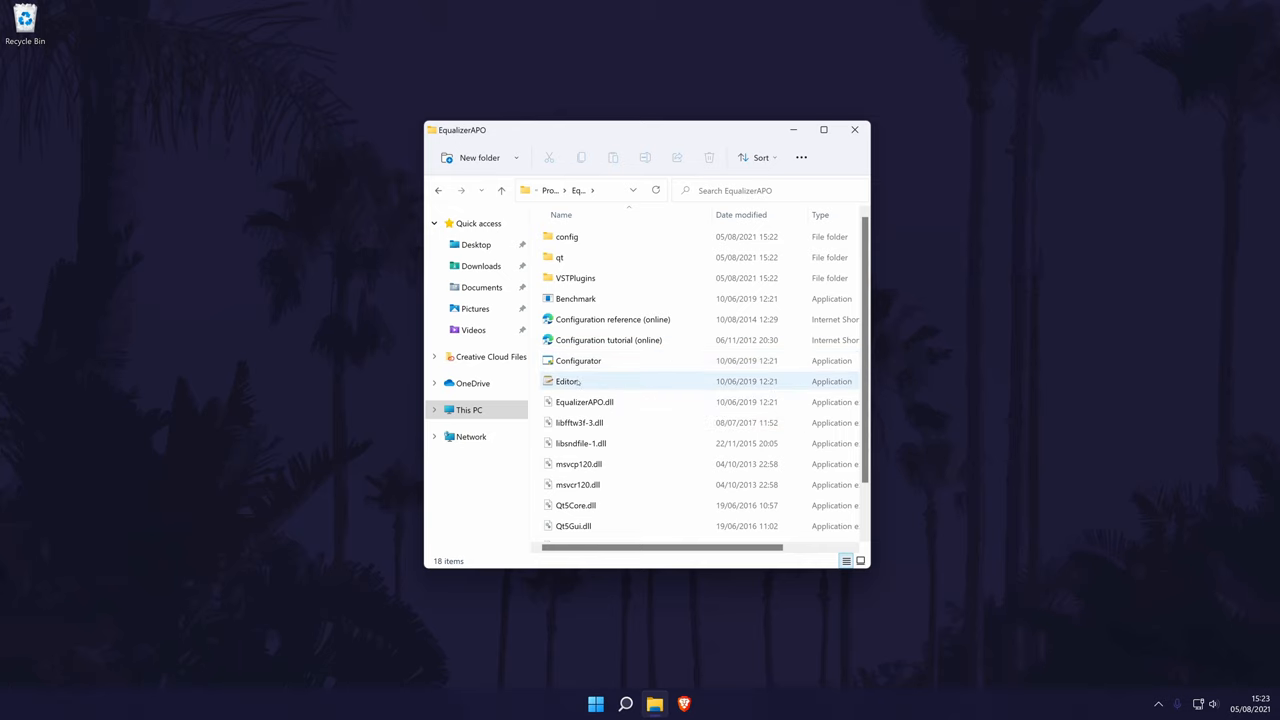
double_click(568, 381)
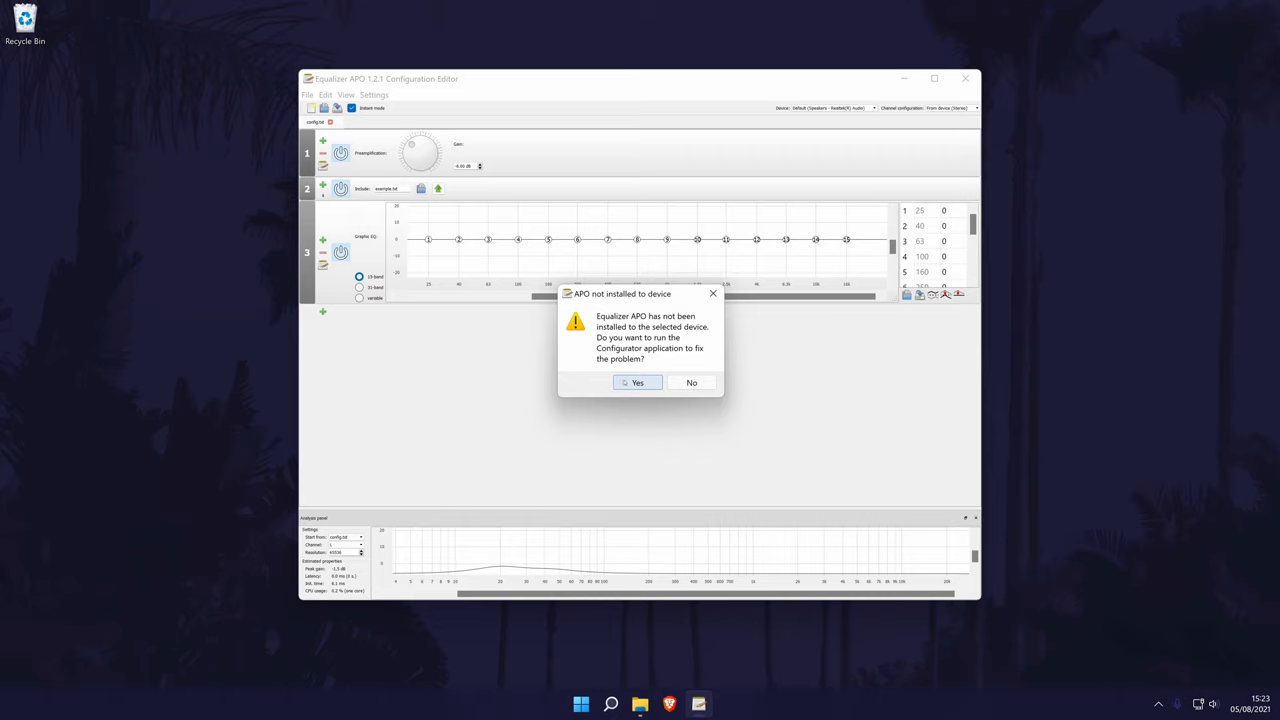
mouse_move(691, 382)
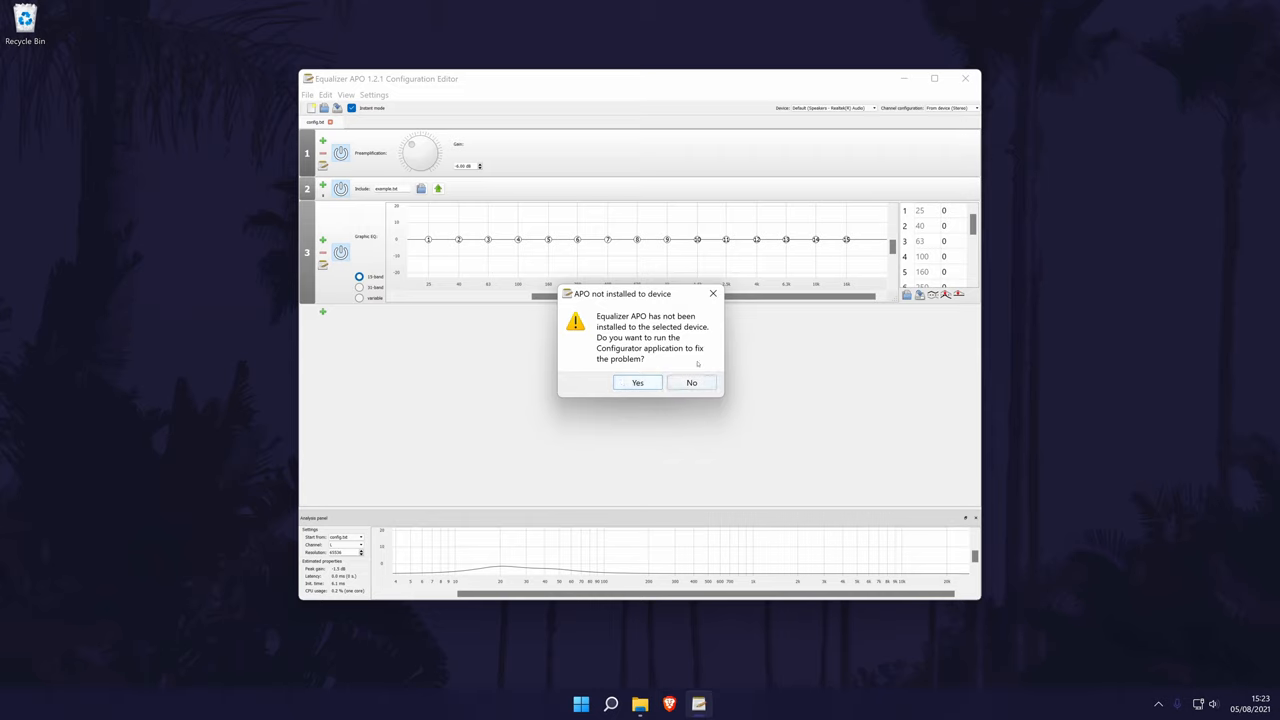
- Decline the warning and target Microphone - Realtek(R) Audio with From device (Stereo) channels
left_click(691, 382)
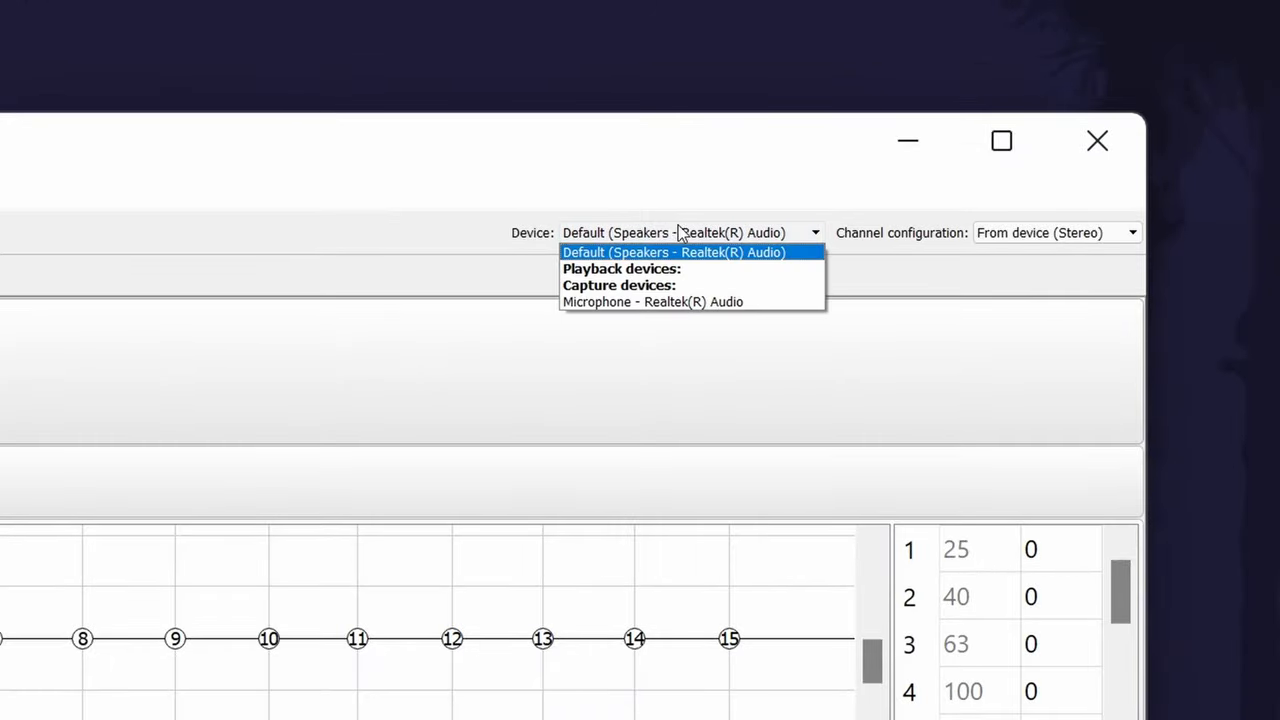
mouse_move(673, 240)
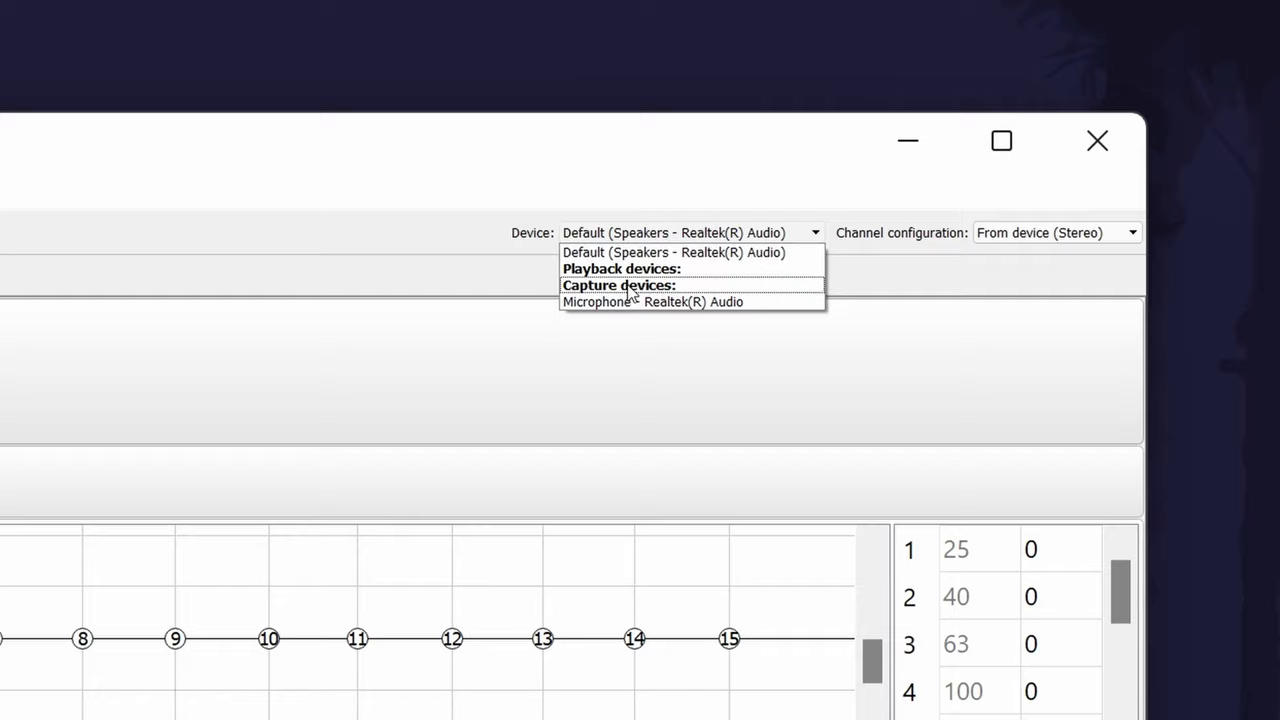
left_click(651, 301)
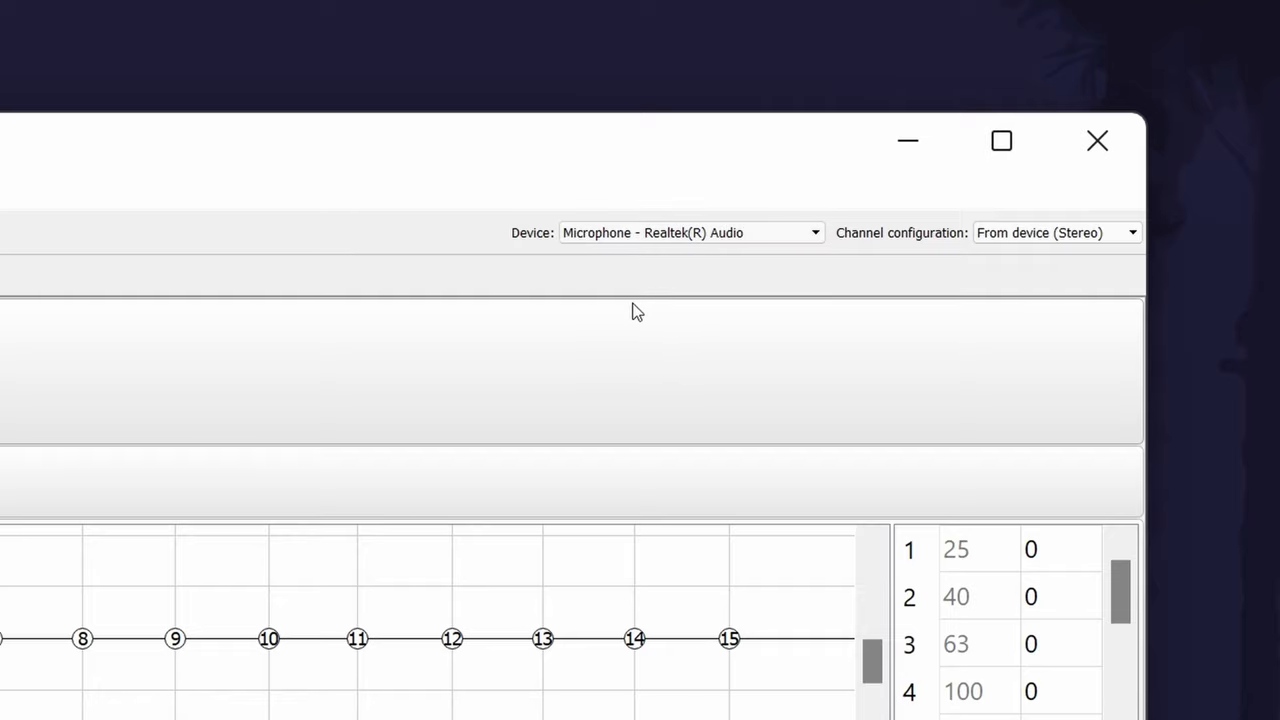
left_click(1055, 232)
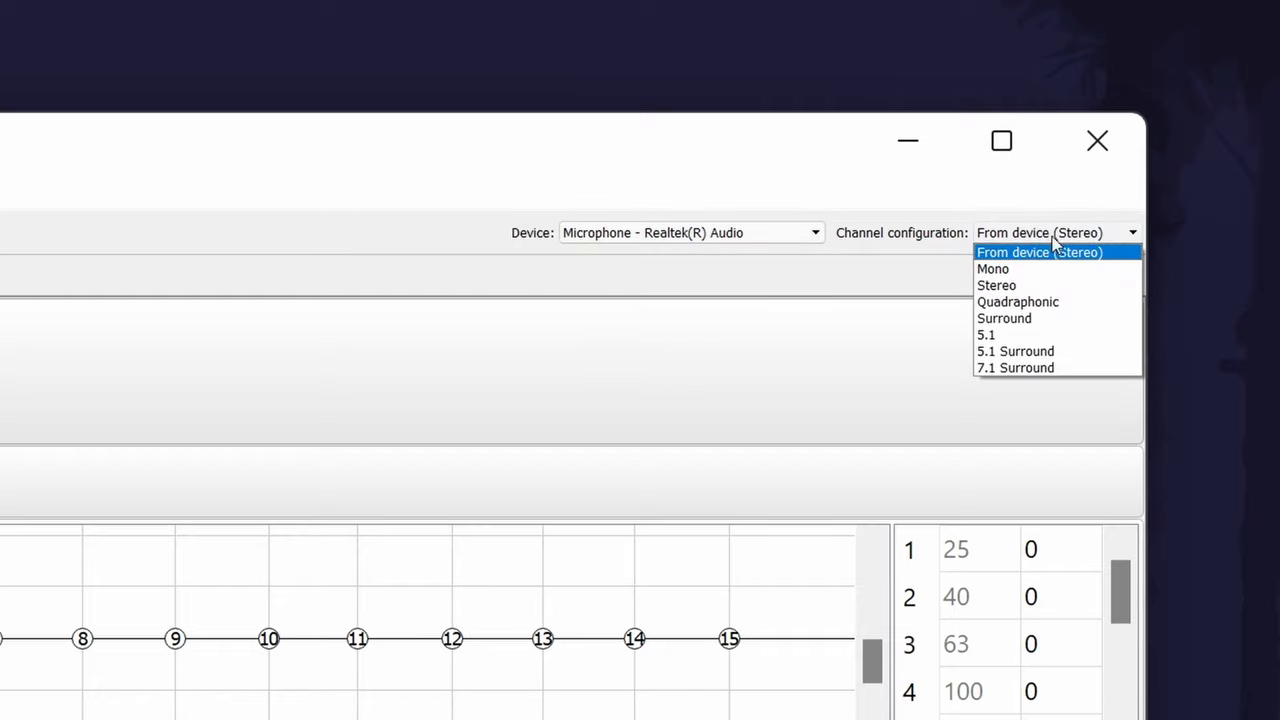
left_click(1038, 252)
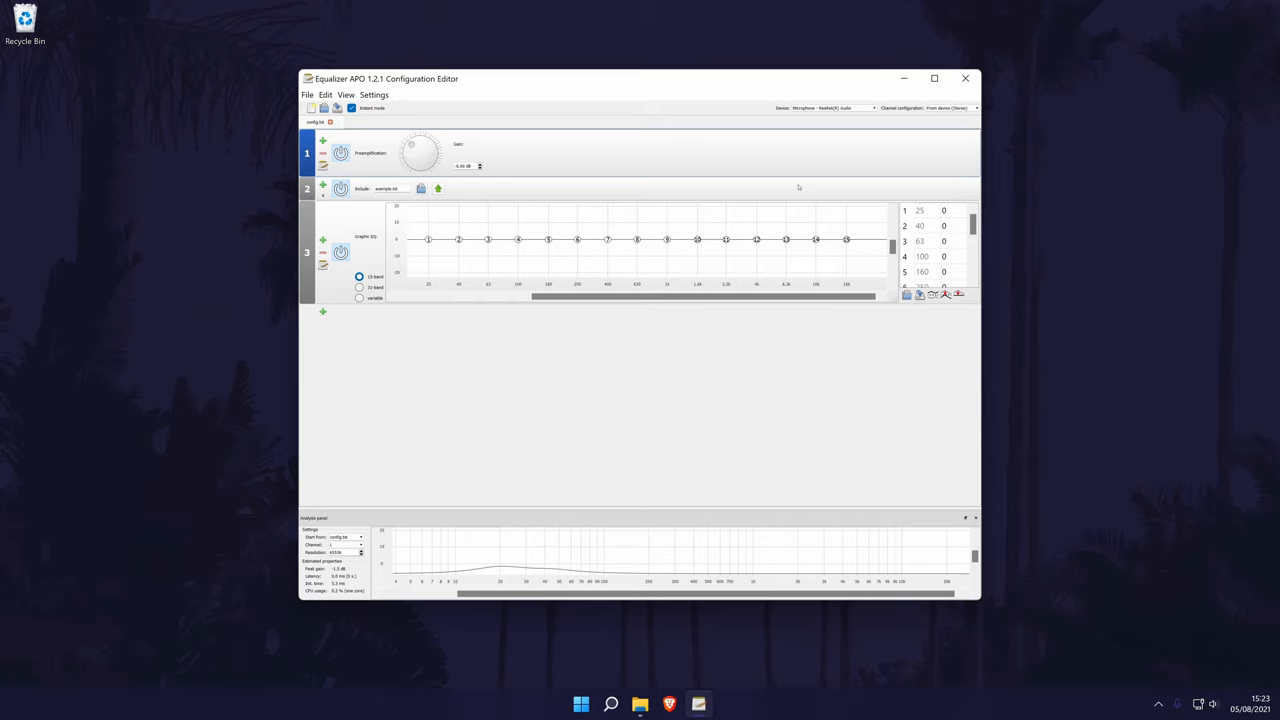
mouse_move(256, 244)
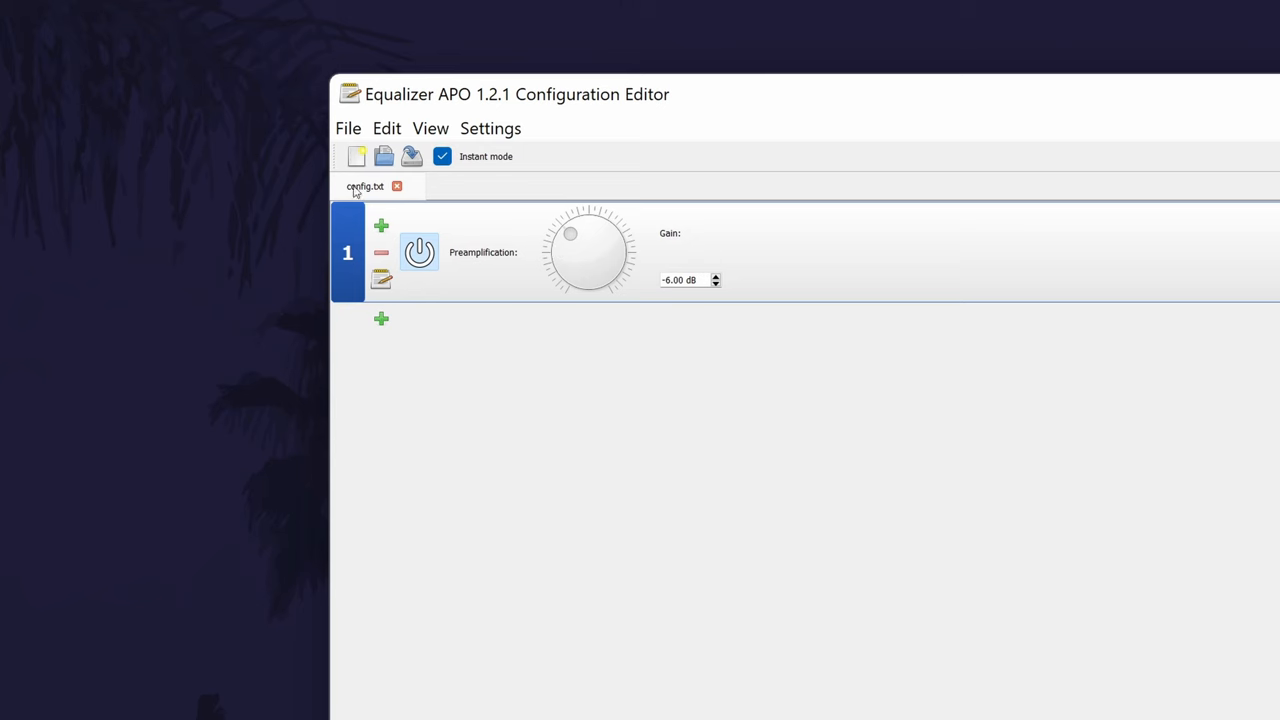
- Replace the −6 dB preamp with a new Preamp filter and raise its gain above 0 dB
left_click(381, 252)
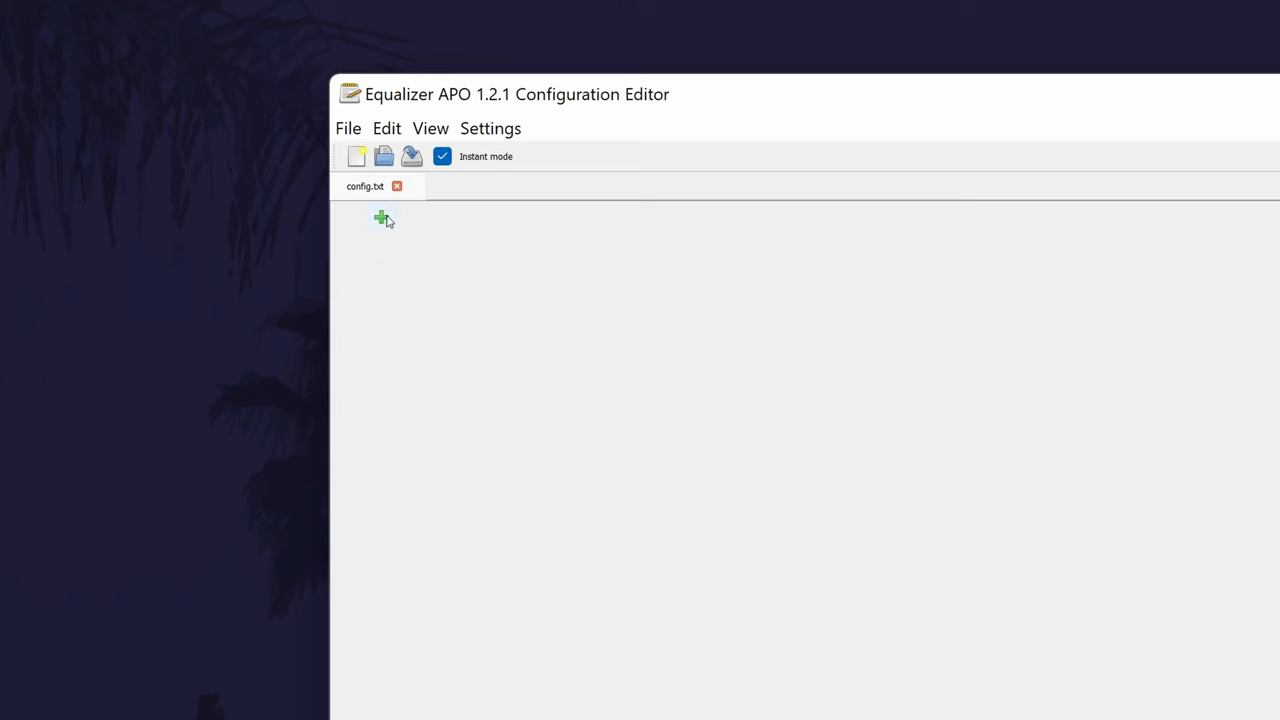
left_click(381, 217)
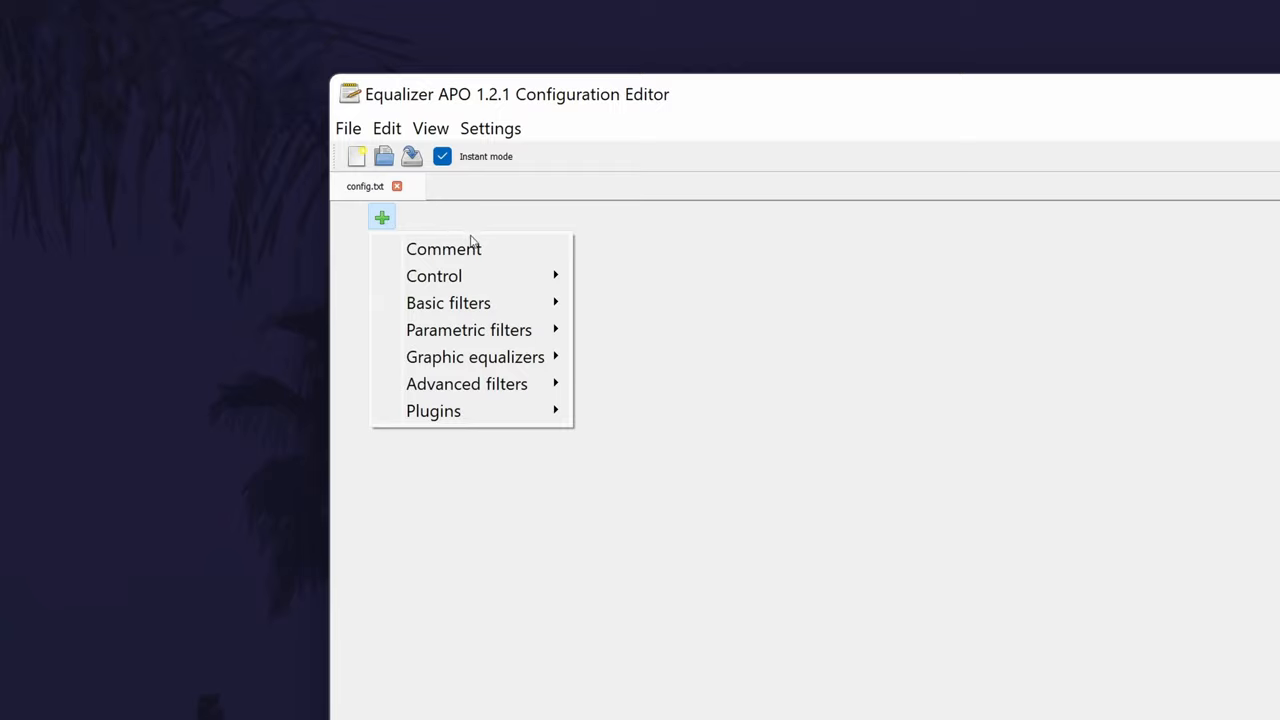
mouse_move(448, 302)
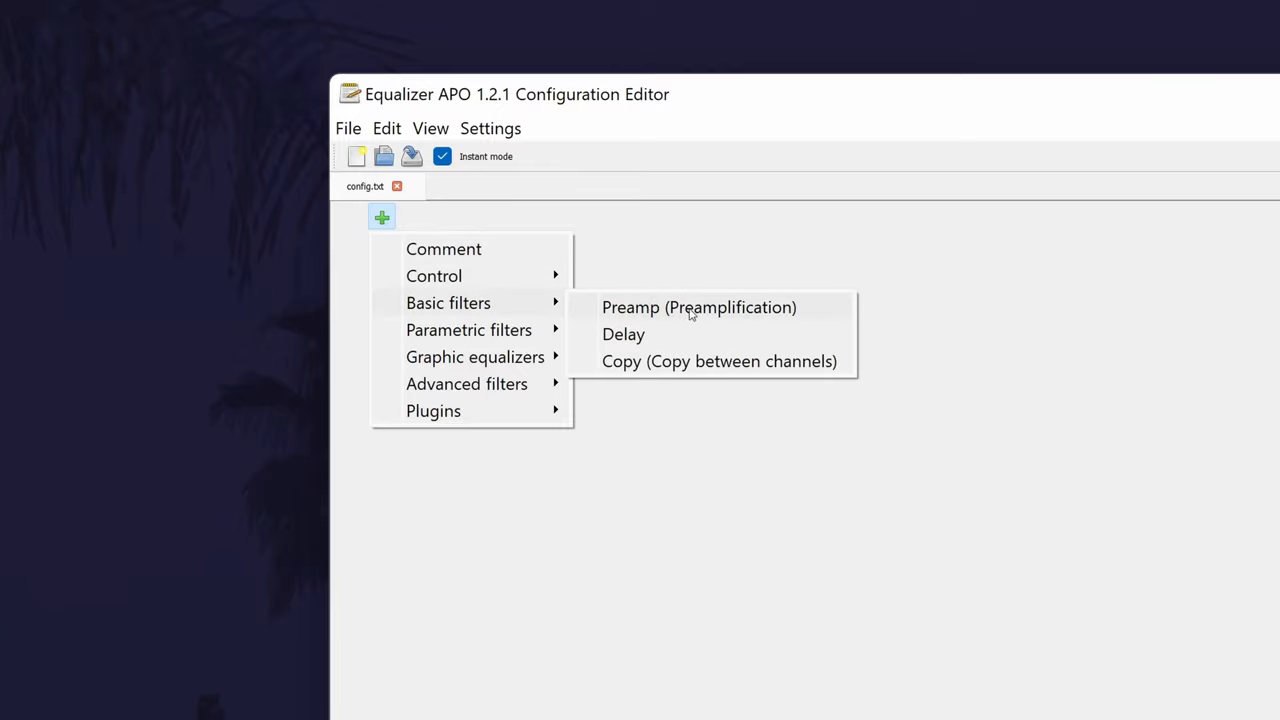
left_click(698, 307)
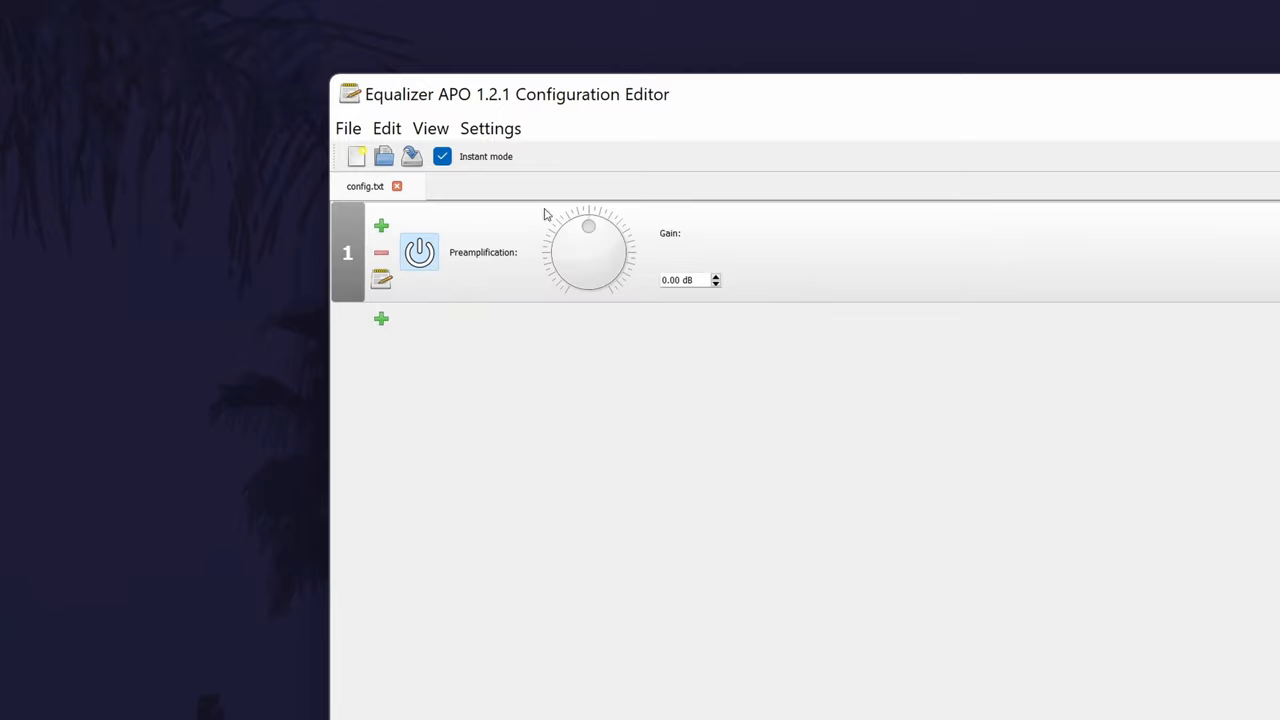
mouse_move(716, 279)
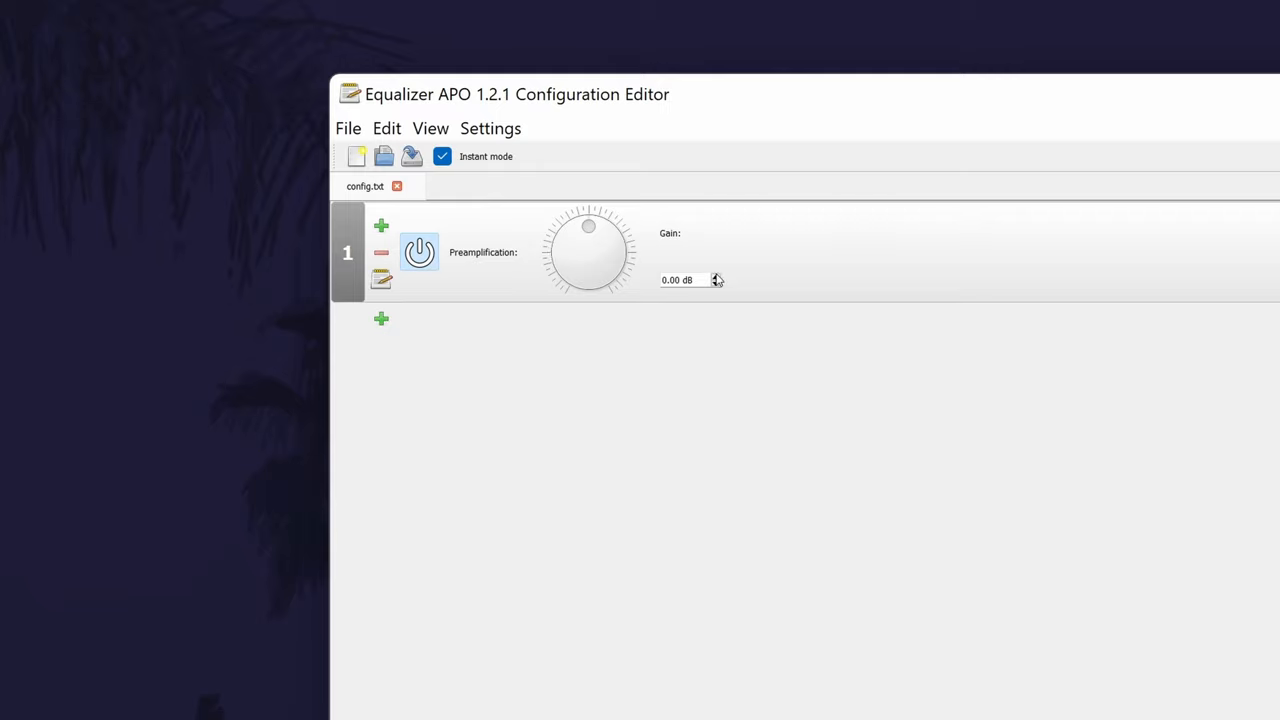
left_click(715, 276)
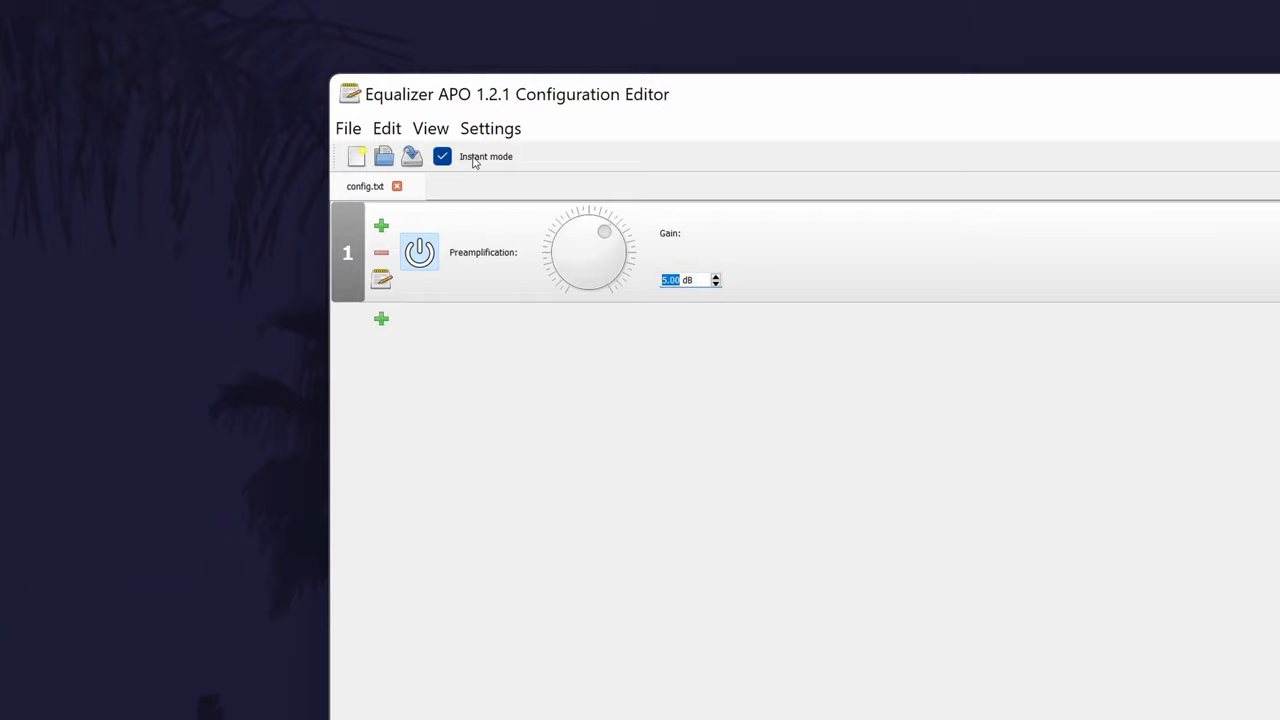
left_click(348, 128)
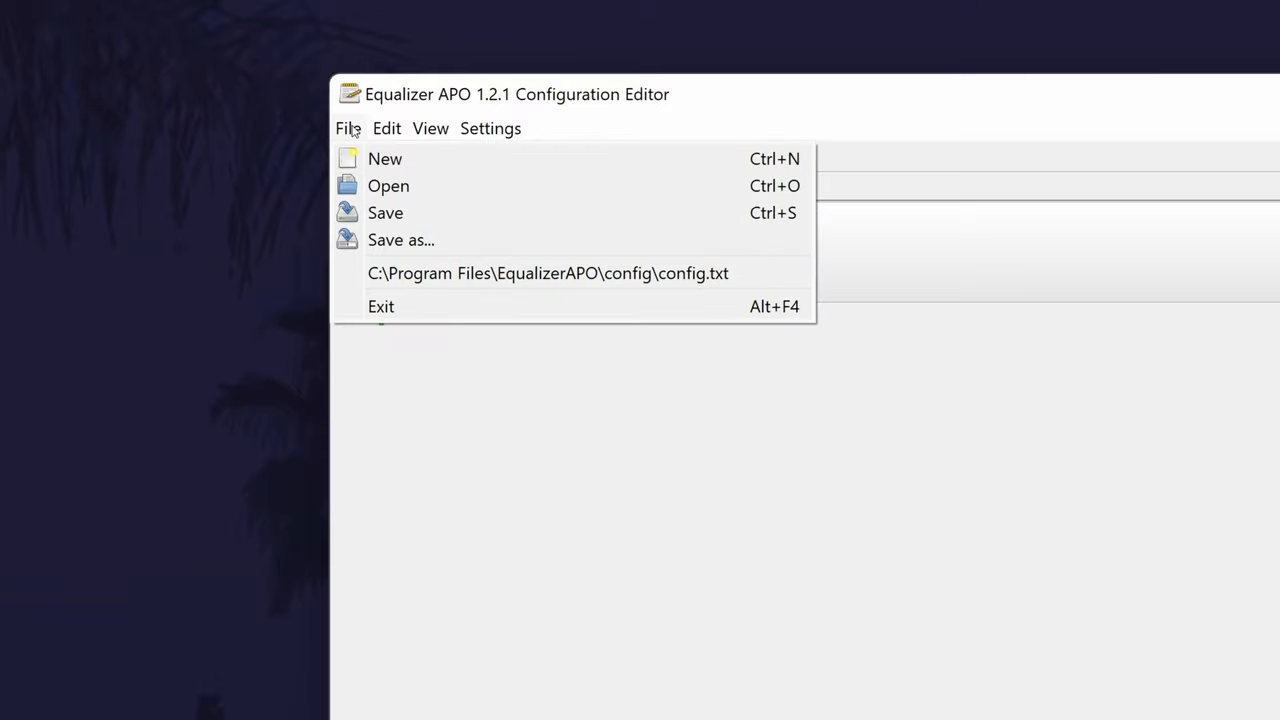
mouse_move(385, 212)
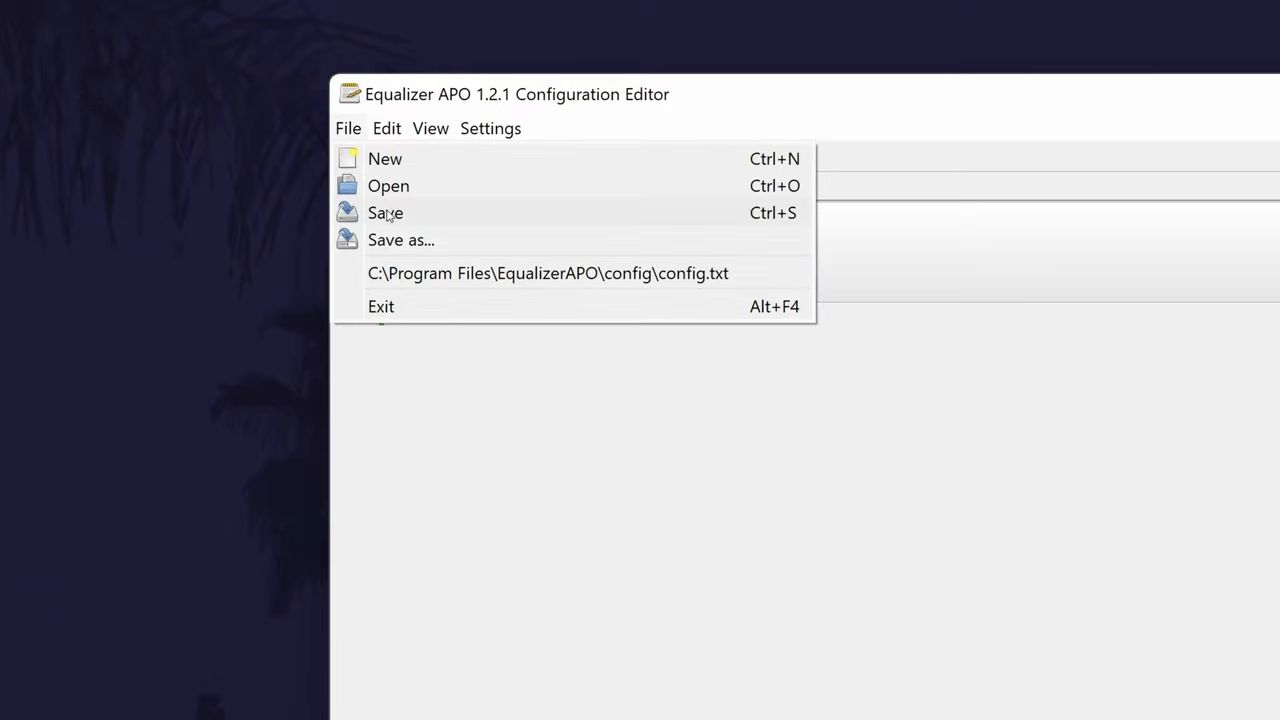
- Save the microphone preamp settings to config.txt and close the Configuration Editor
left_click(385, 212)
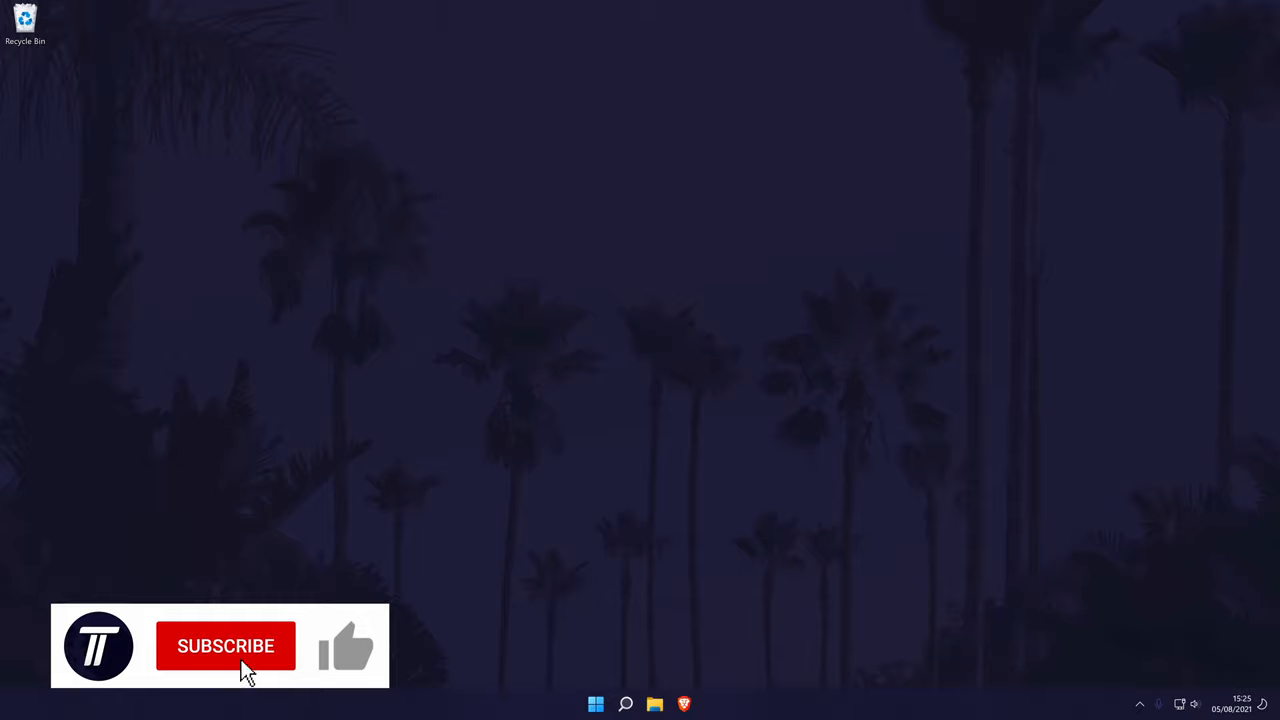
left_click(225, 645)
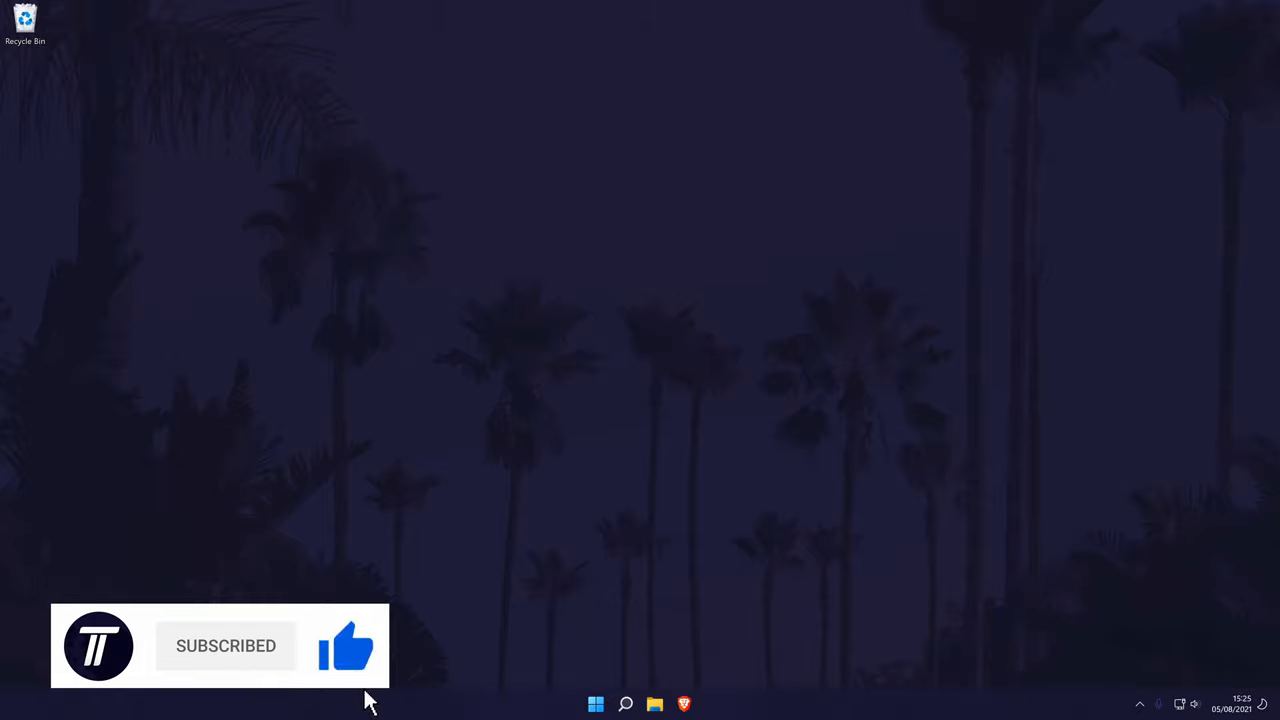